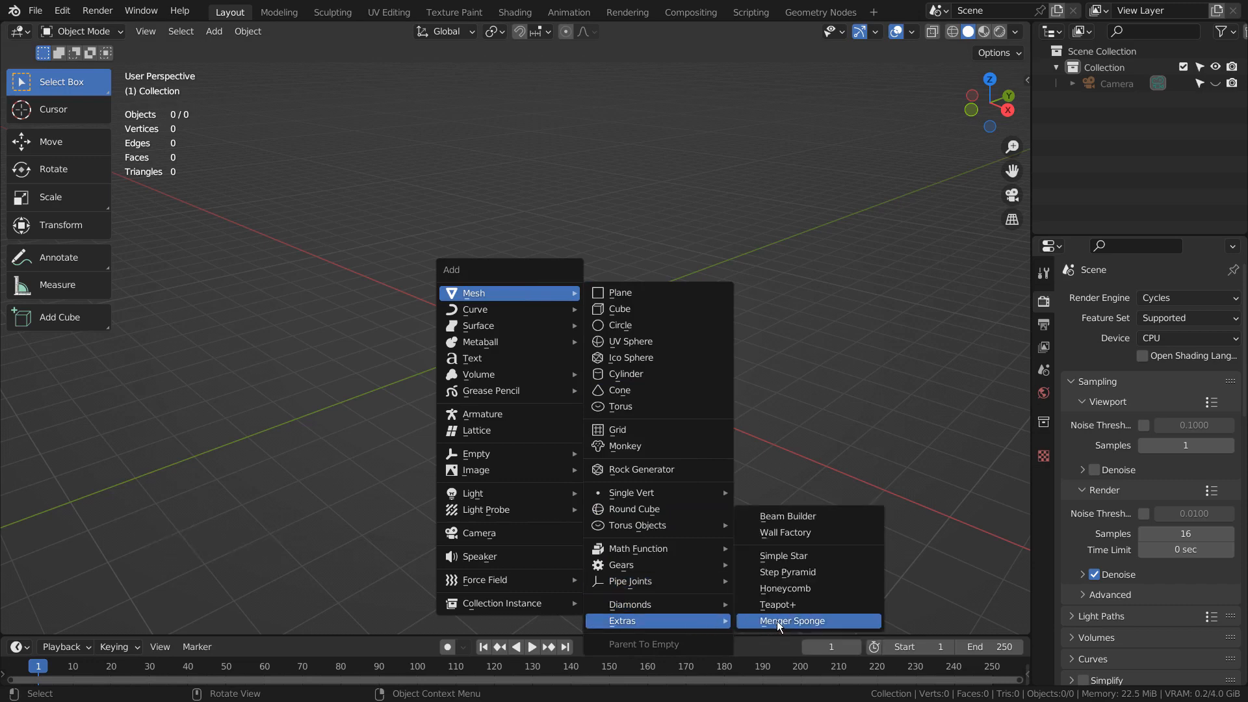
pyautogui.moveTo(807, 589)
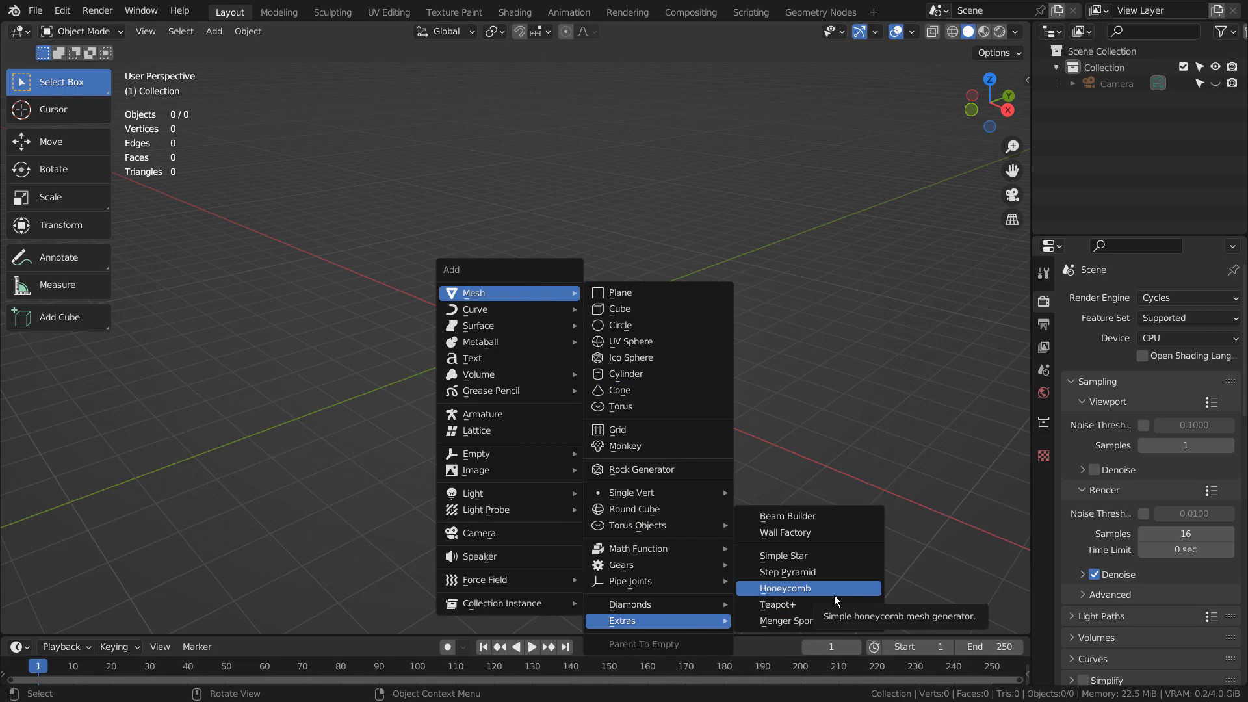
# - Add a HoneyComb mesh from Mesh > Extras, generated with 2 rows and 2 columns
pyautogui.click(784, 588)
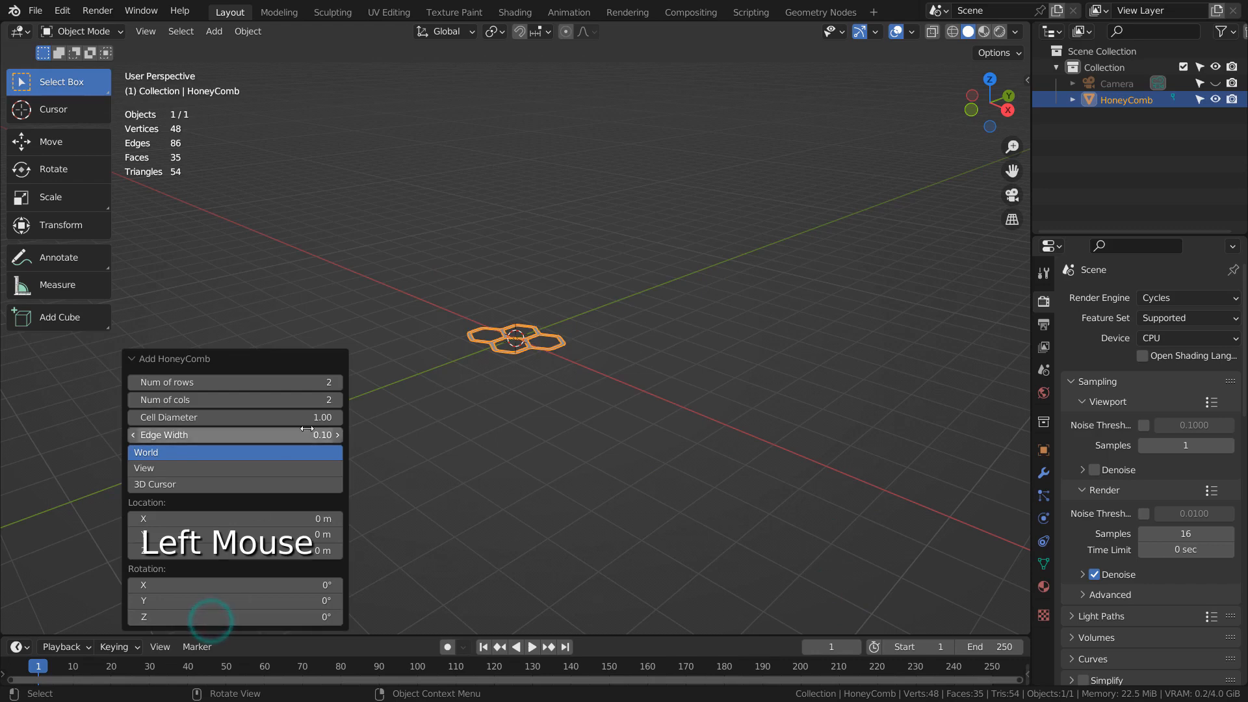
# - Set the HoneyComb to 12 rows and 12 columns with Edge Width 0.00
pyautogui.doubleClick(235, 382)
pyautogui.write('12')
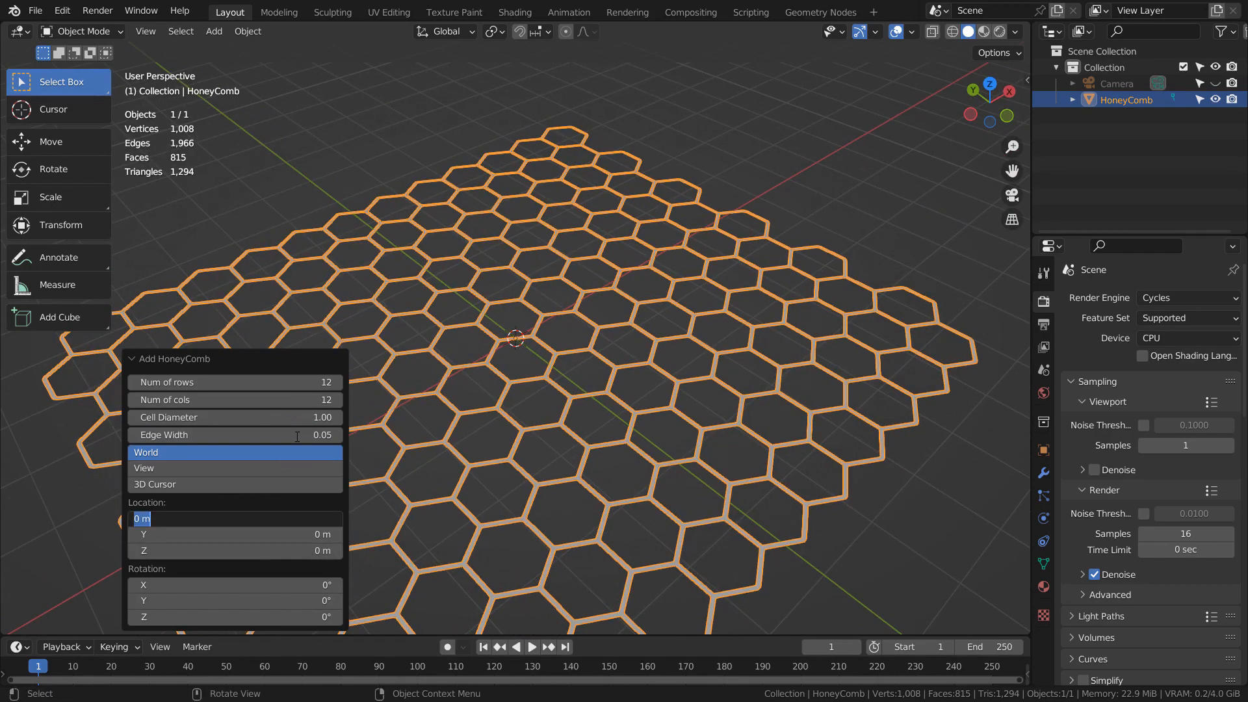
pyautogui.moveTo(297, 435)
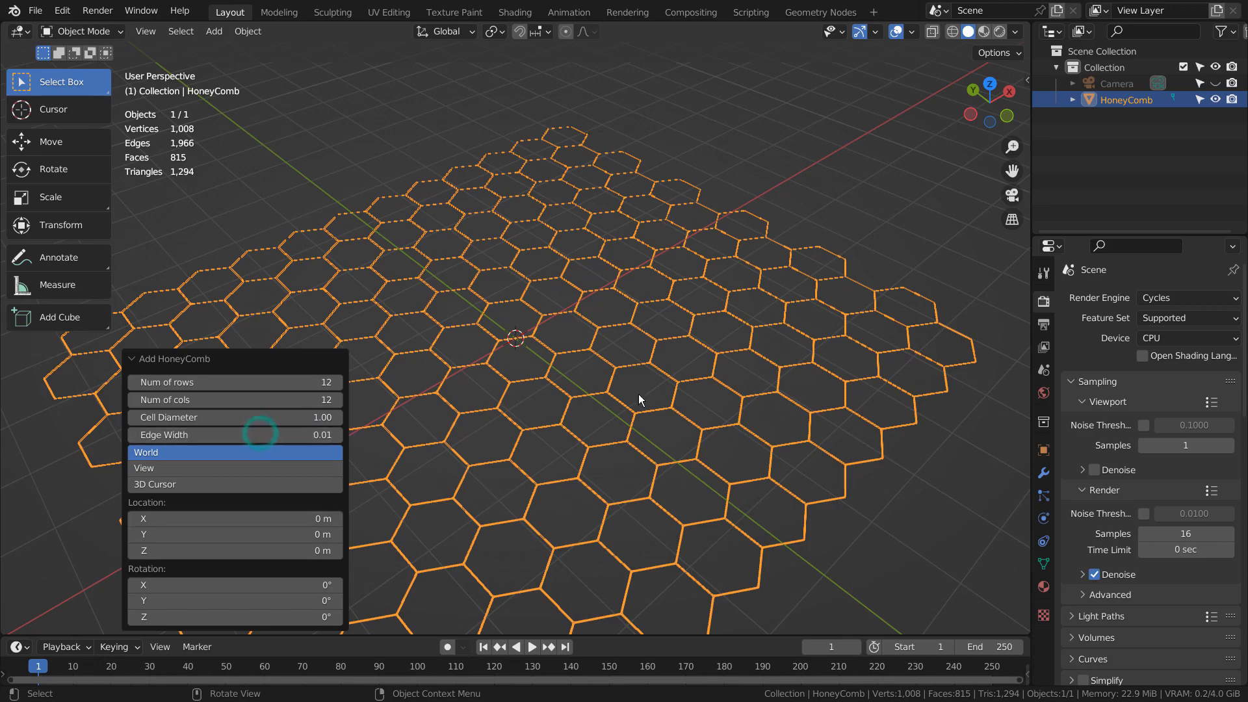
pyautogui.scroll(3)
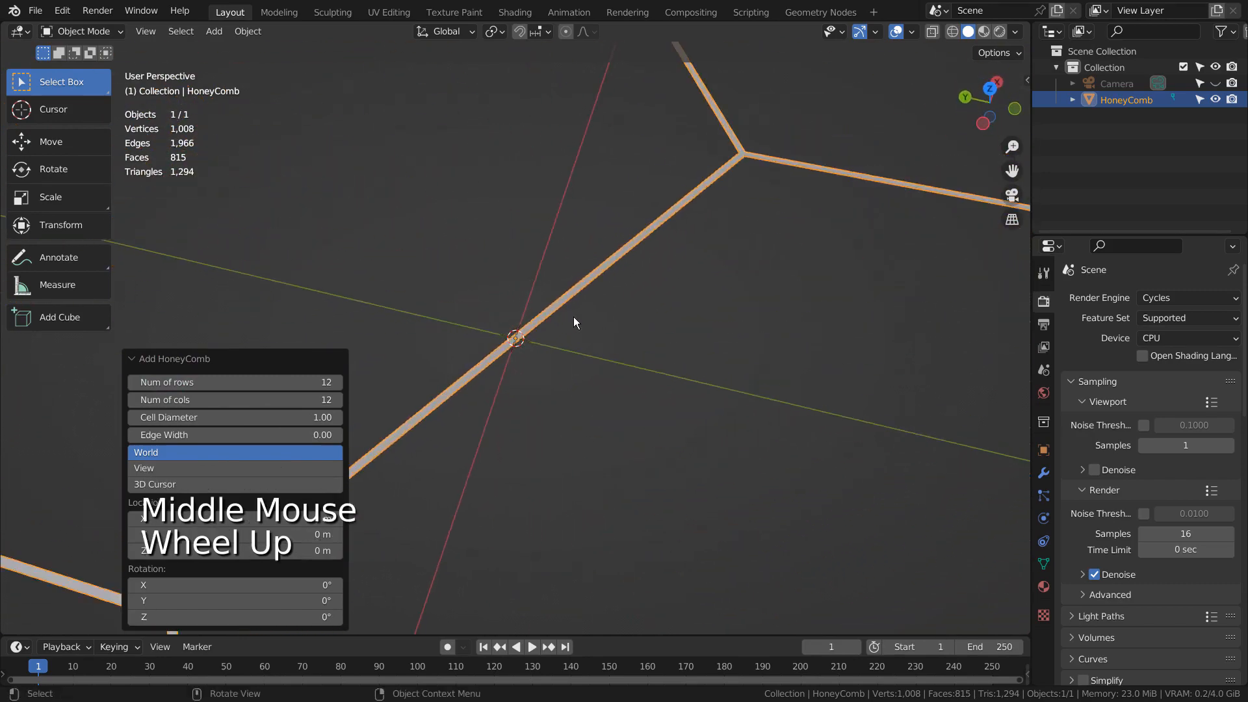
pyautogui.scroll(-3)
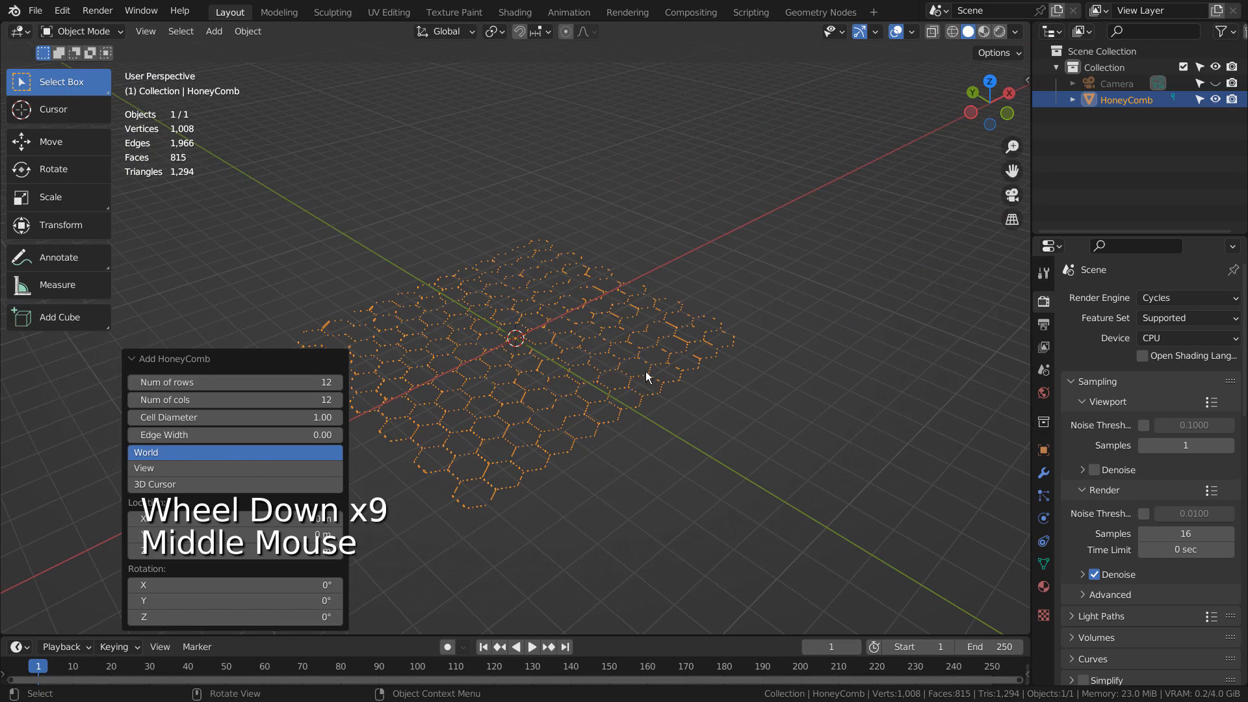
pyautogui.click(645, 390)
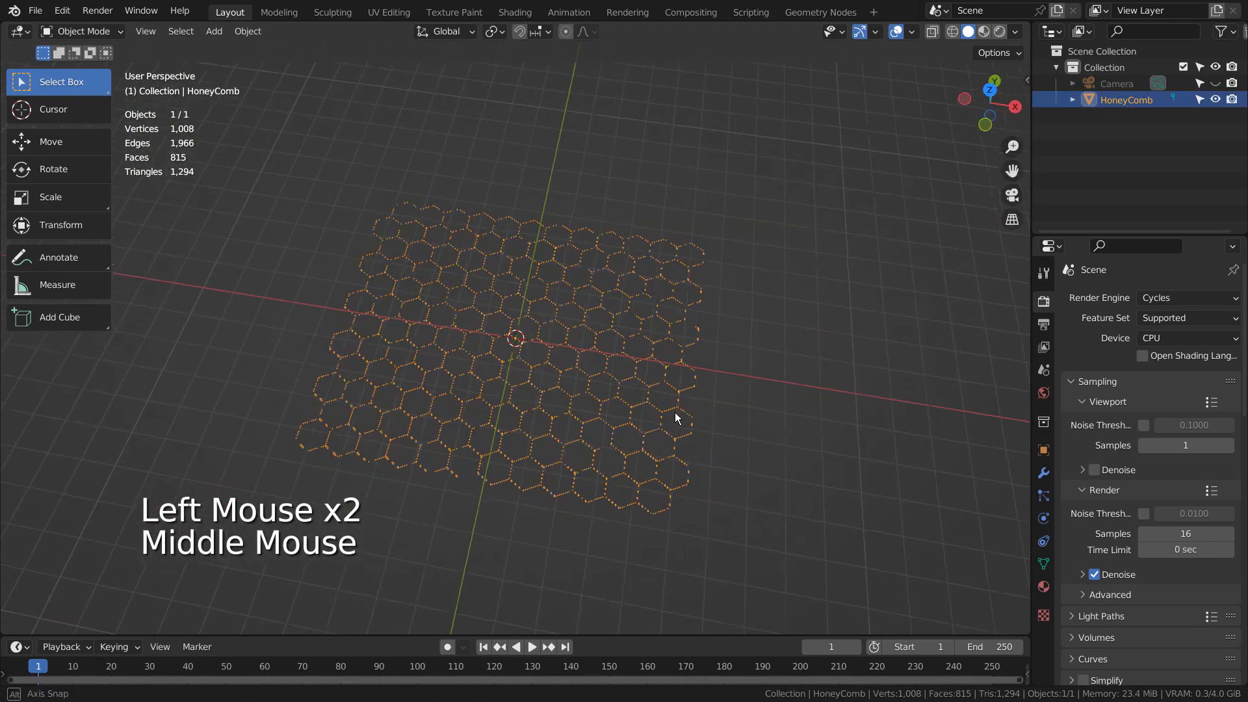
pyautogui.moveTo(676, 418); pyautogui.dragTo(700, 397)
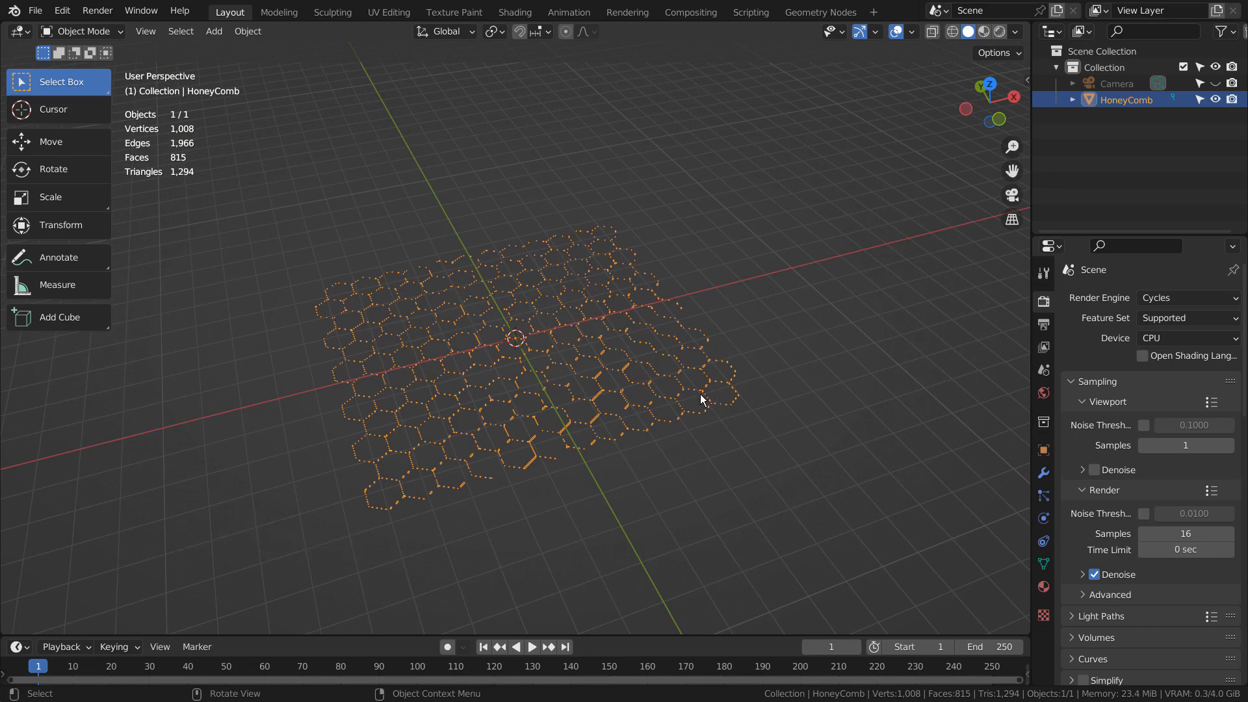
# - In Edit Mode, Merge by Distance at 0.0071 m, removing 672 duplicate vertices
pyautogui.press('Tab')
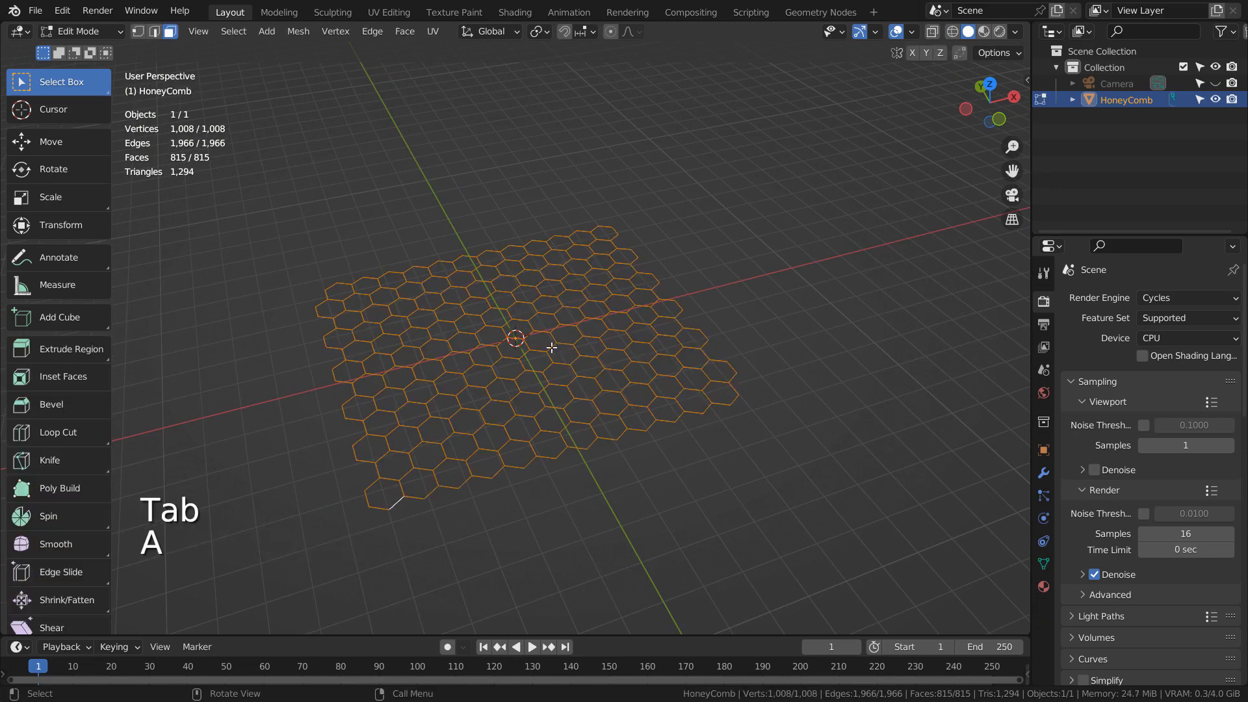
pyautogui.click(298, 31)
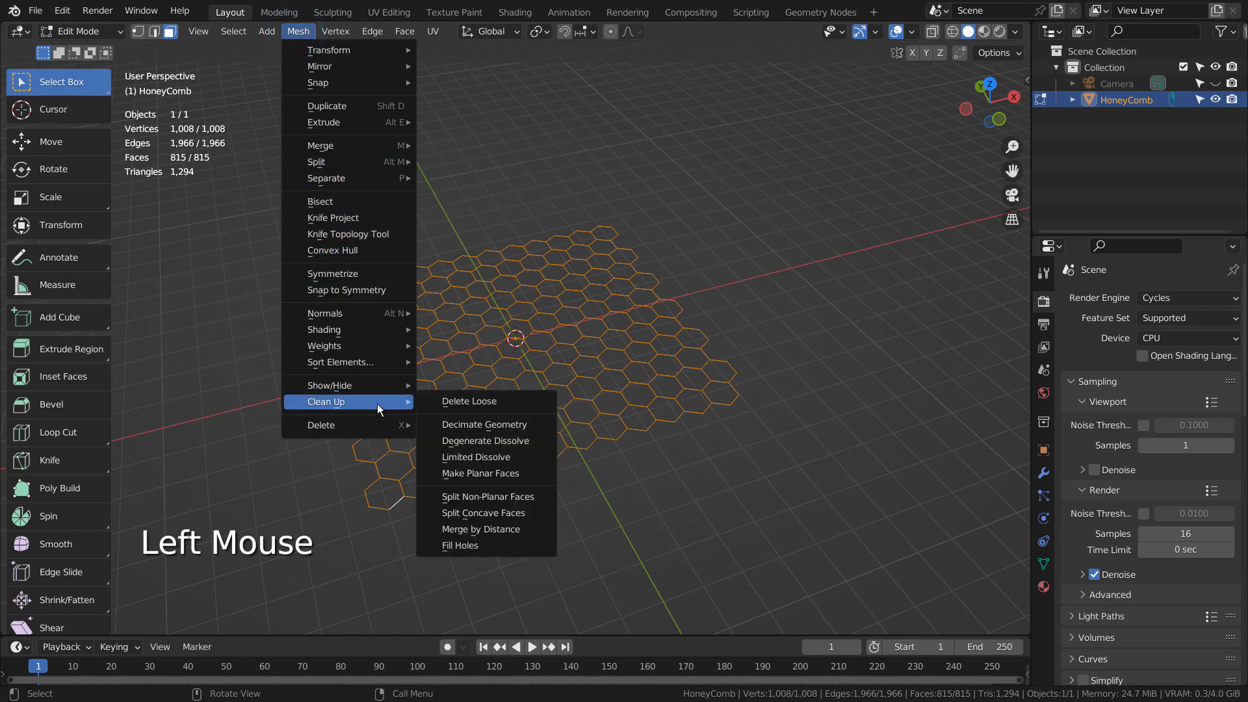
pyautogui.moveTo(516, 529)
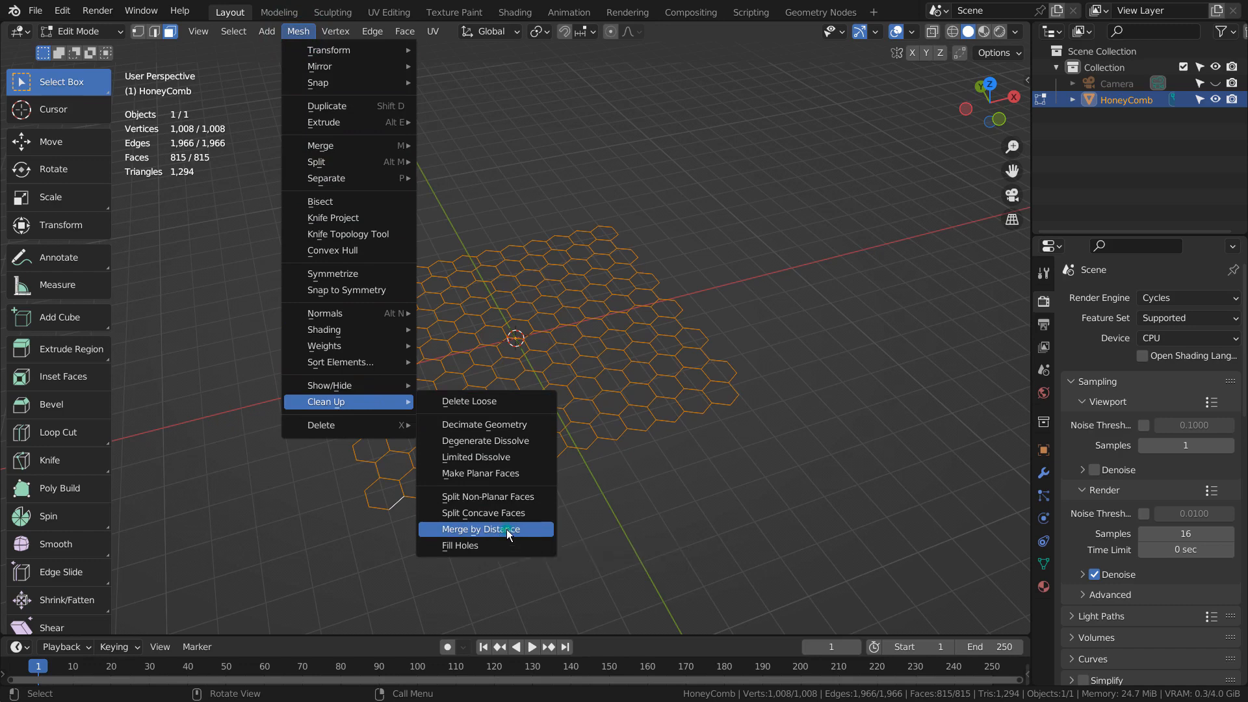
pyautogui.click(479, 528)
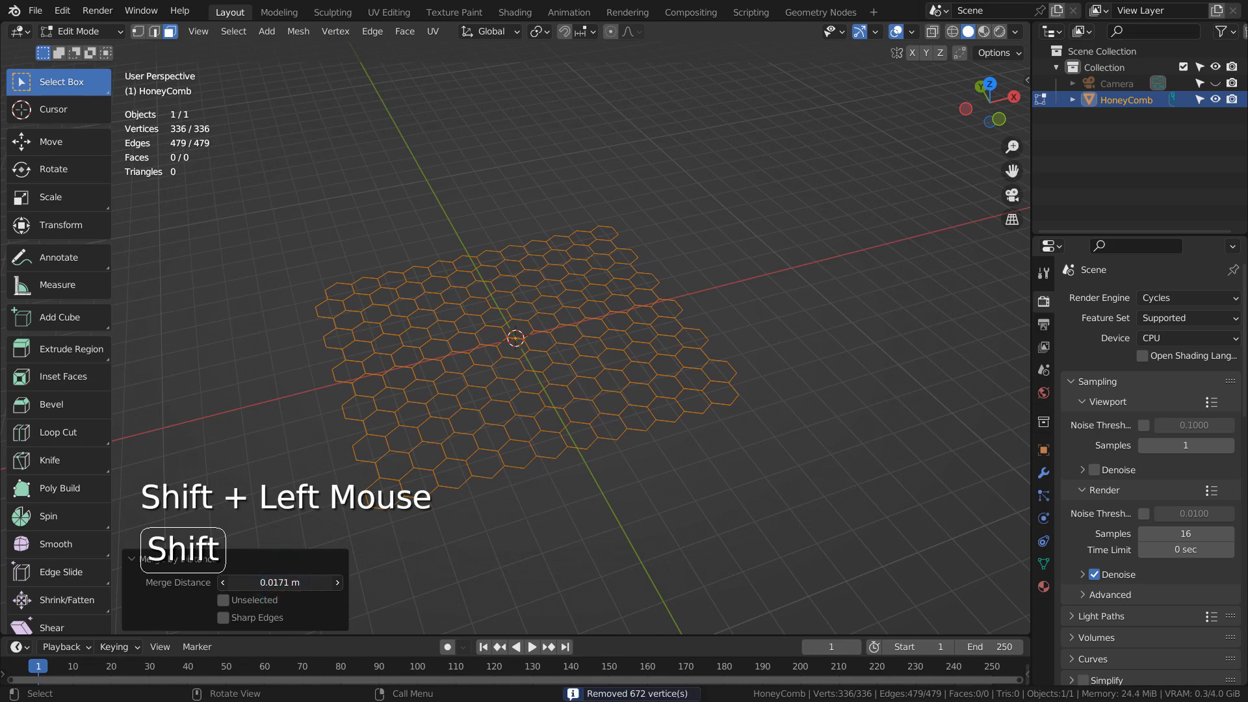
pyautogui.click(224, 582)
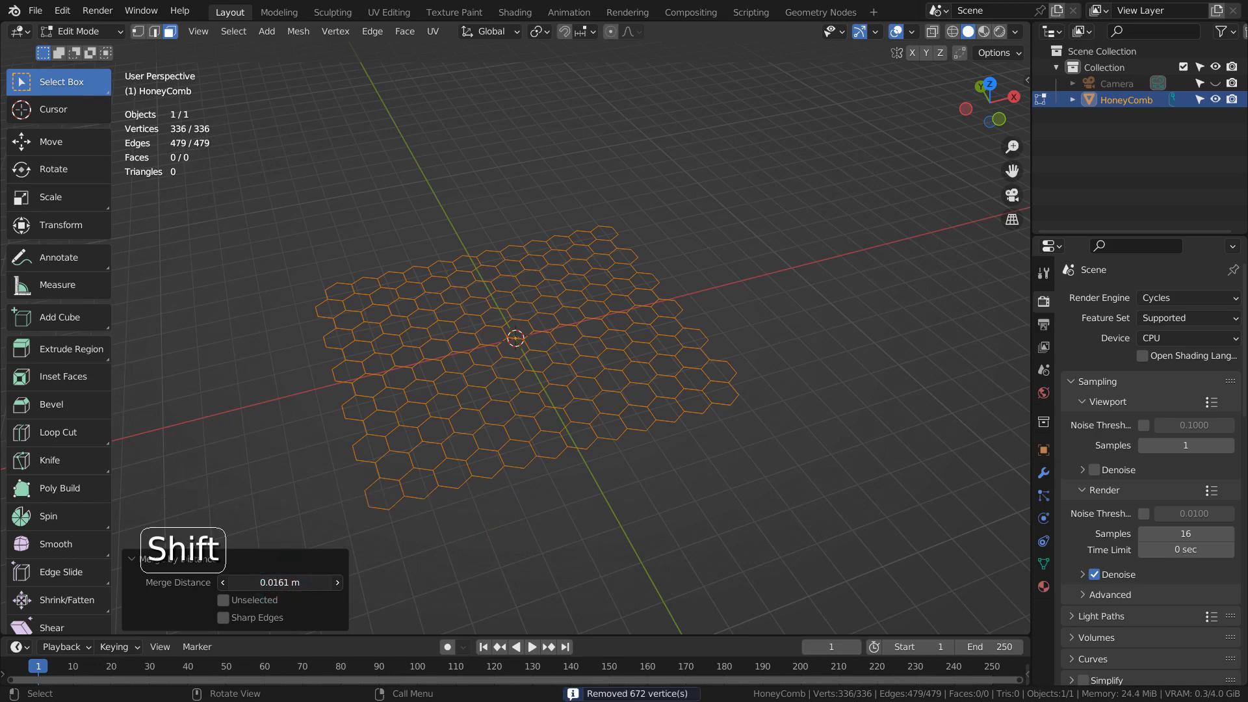
pyautogui.moveTo(286, 581); pyautogui.dragTo(270, 581)
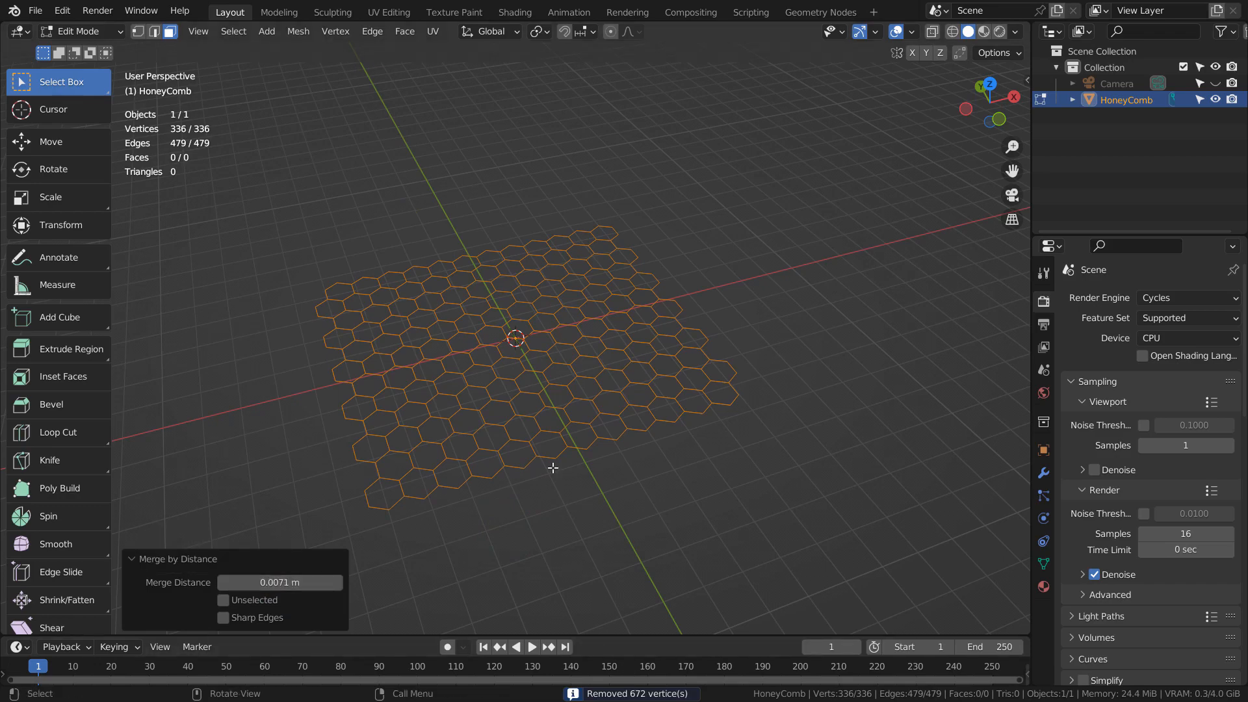
pyautogui.scroll(3)
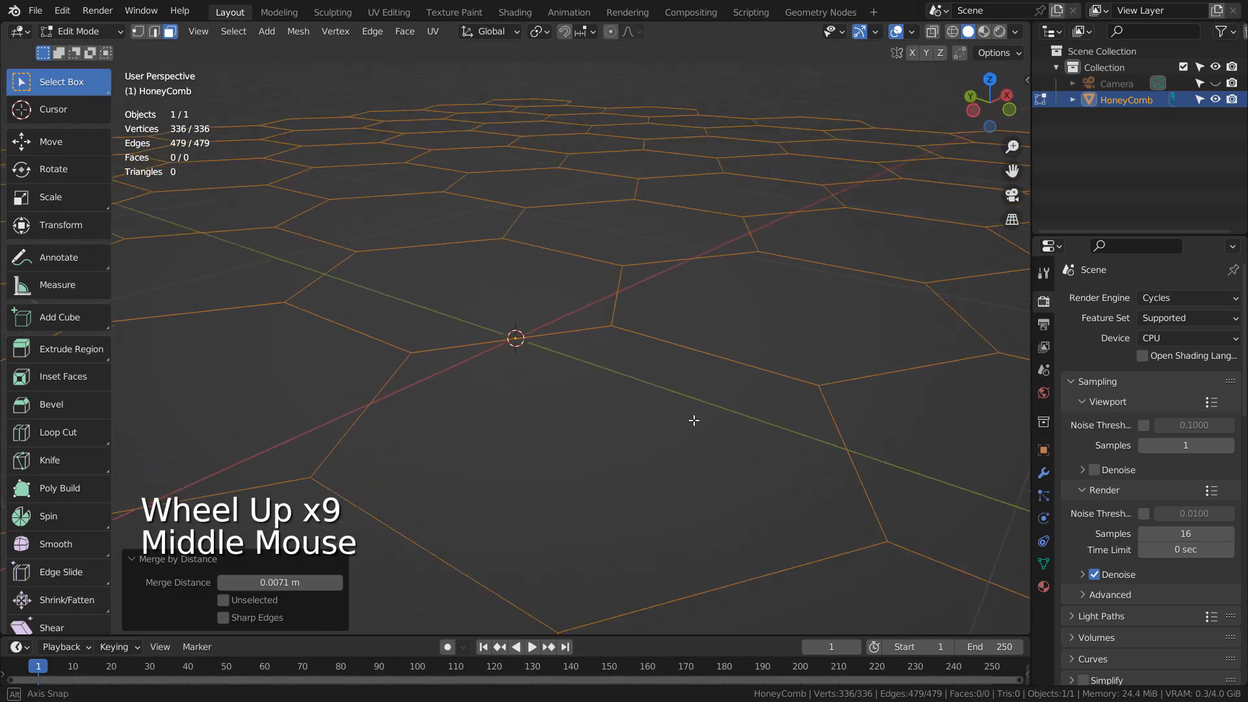
# - Duplicate the honeycomb in place and hide HoneyComb.001 in the Outliner
pyautogui.press('Tab')
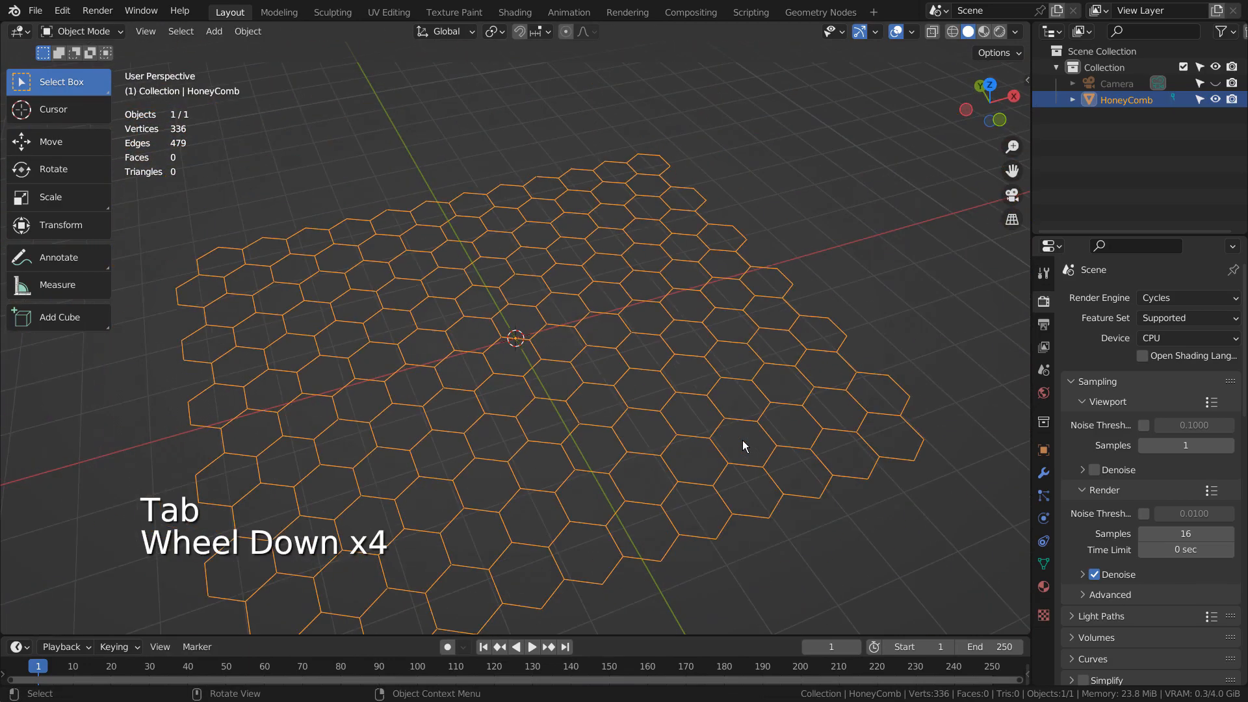
pyautogui.scroll(-3)
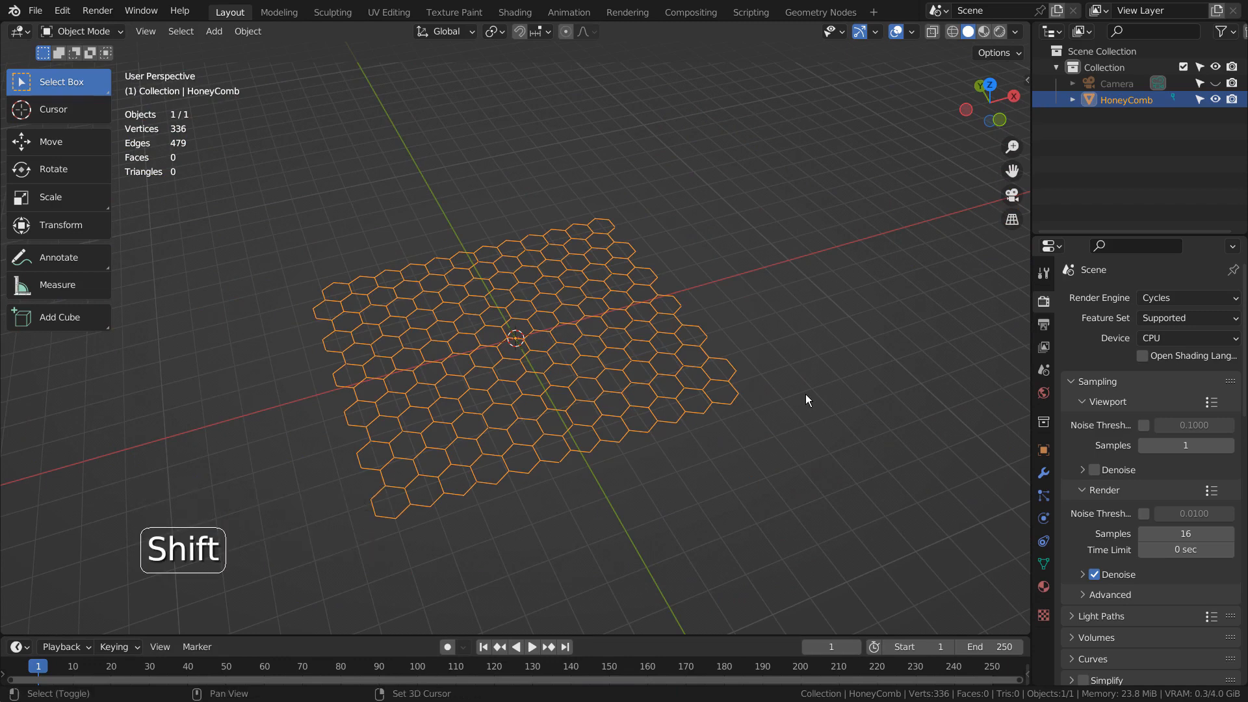
pyautogui.press('shift+d')
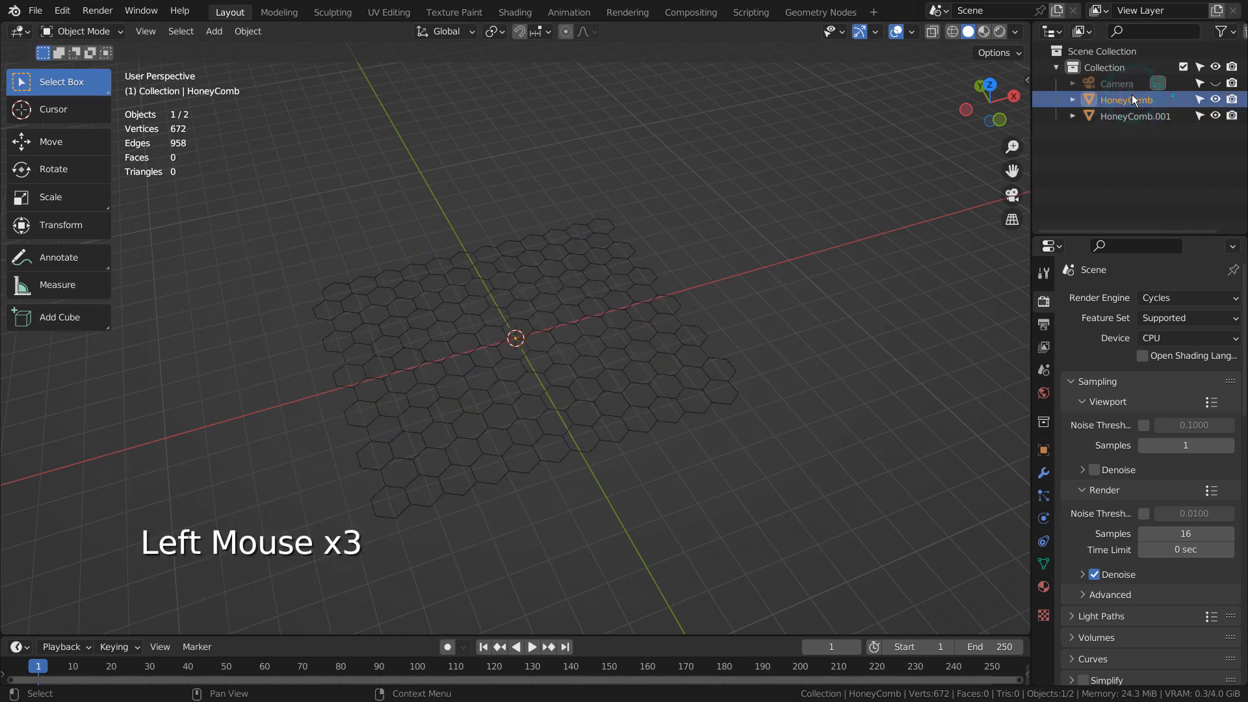
pyautogui.click(1126, 99)
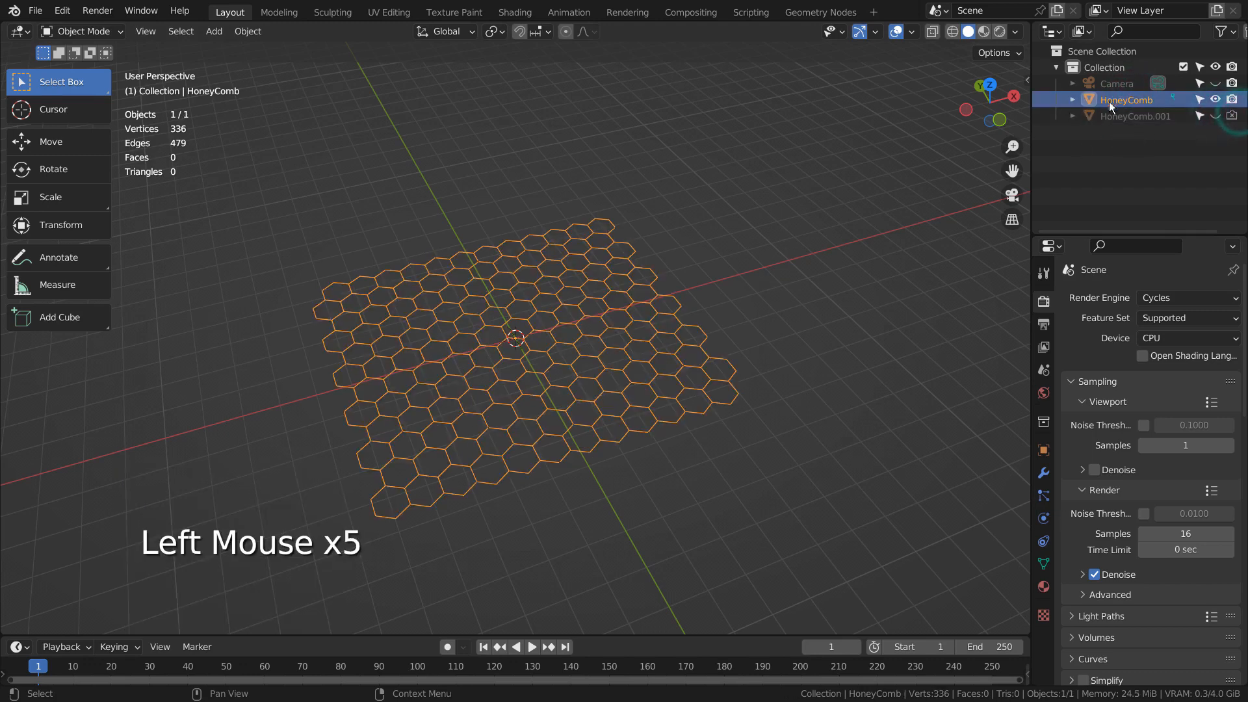
pyautogui.press('shift+a')
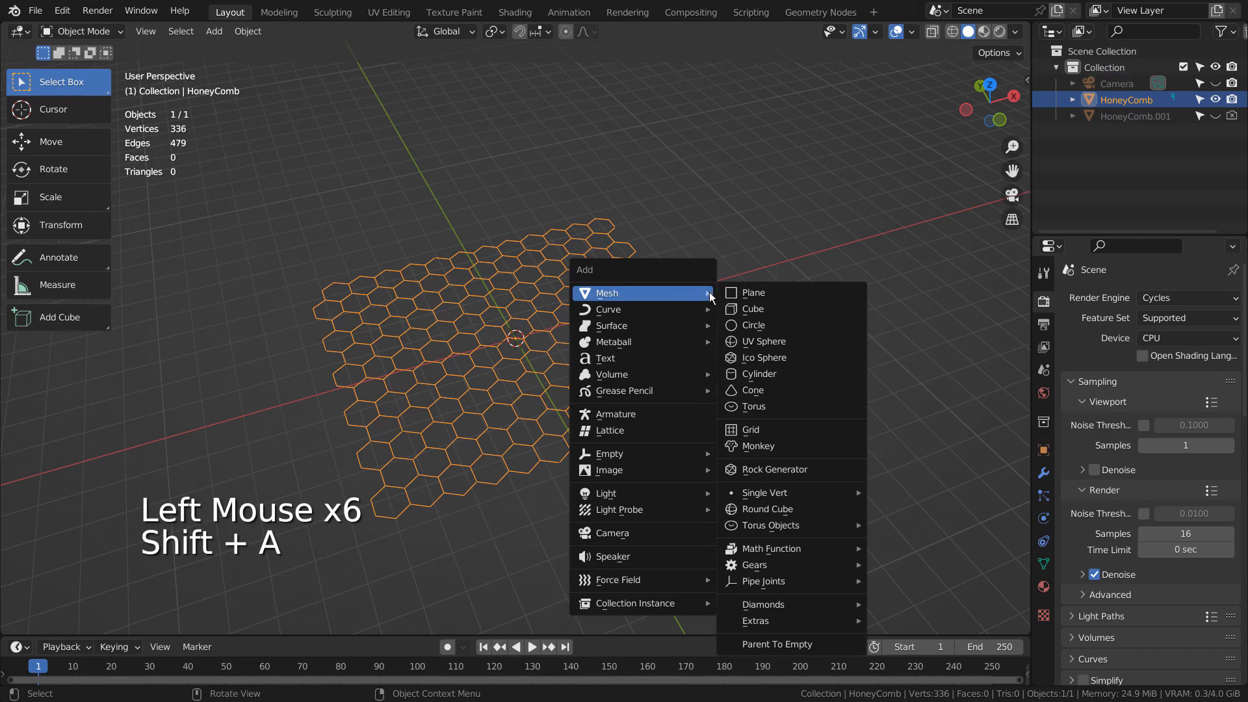
pyautogui.moveTo(768, 340)
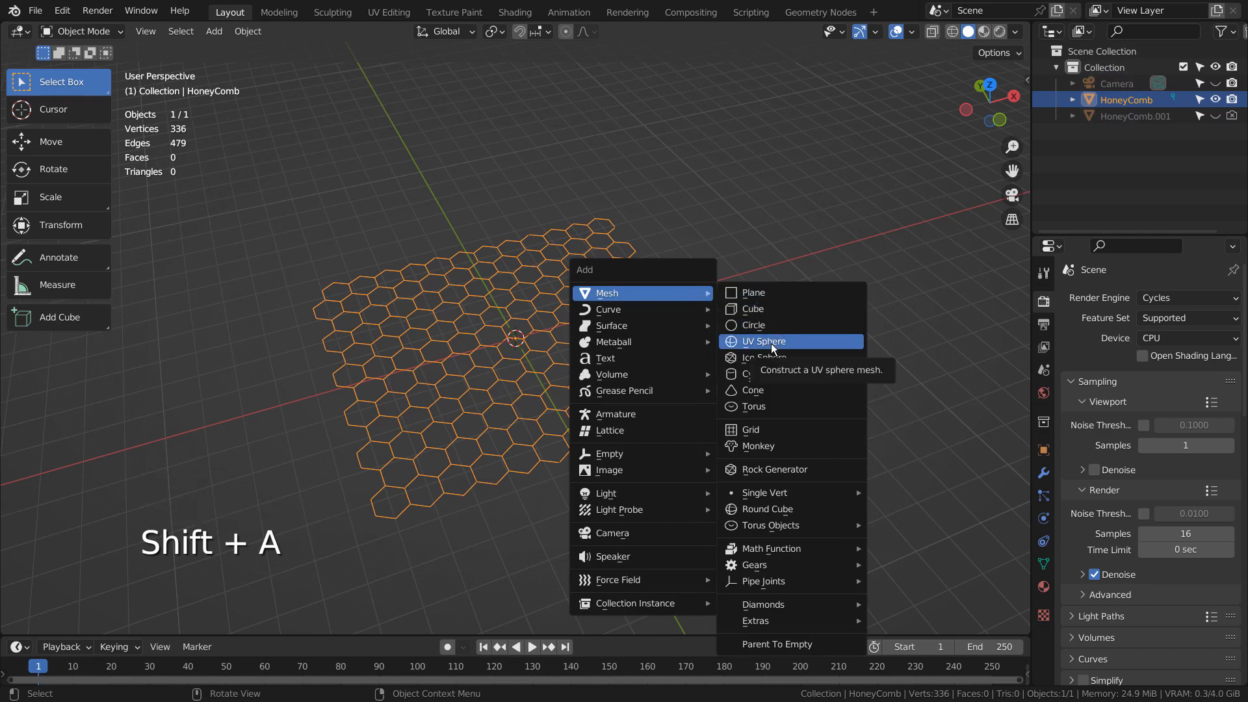
# - Add a low-segment UV sphere, shade smooth, subdivide, and scale it to 0.072
pyautogui.click(762, 340)
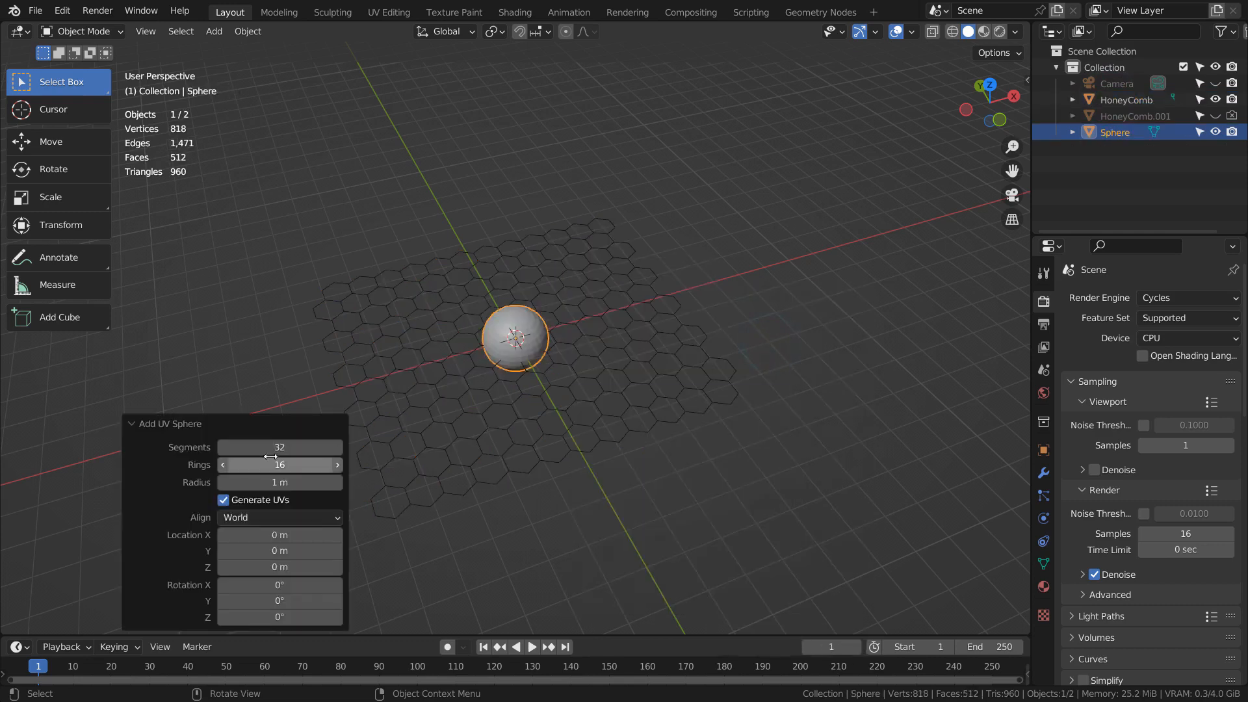
pyautogui.click(279, 447)
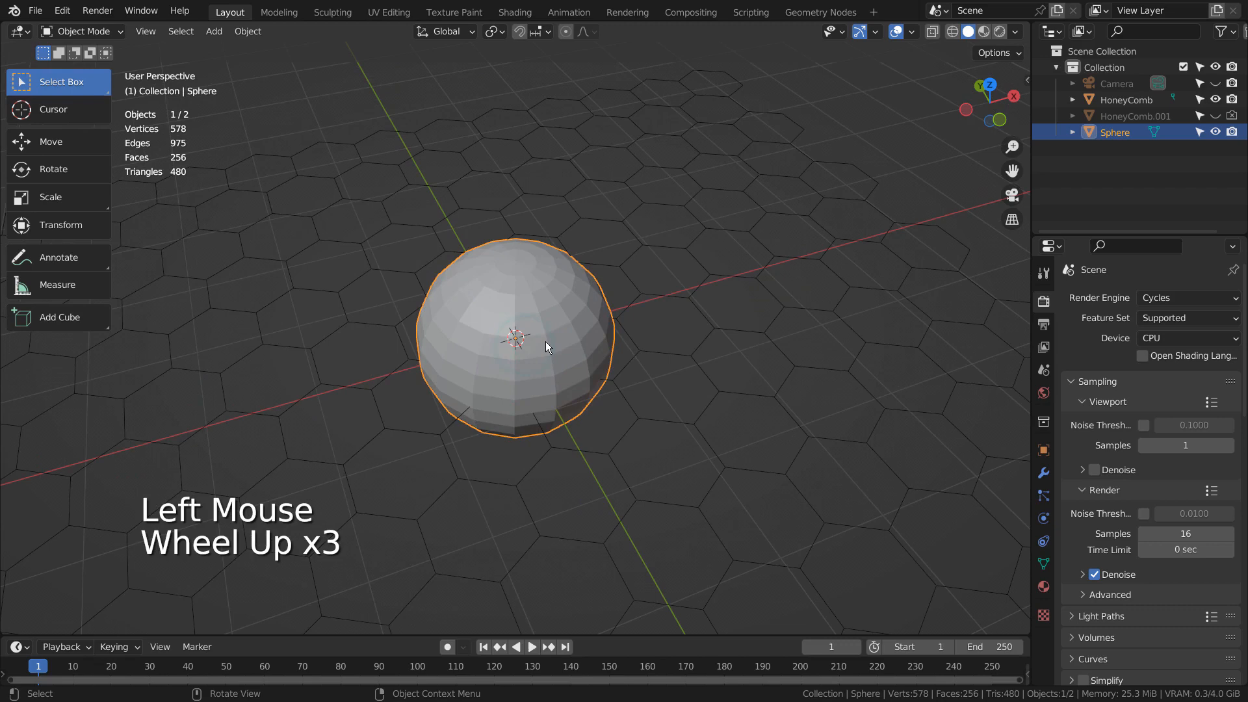
pyautogui.rightClick(565, 338)
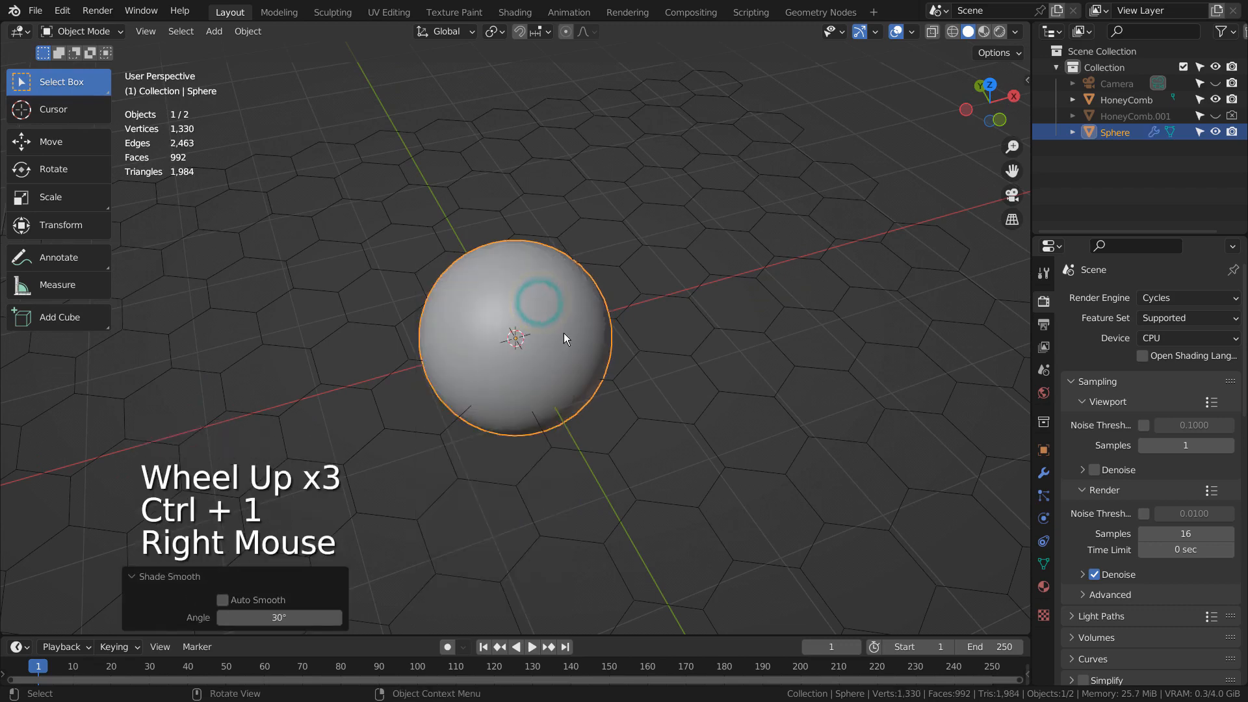
pyautogui.press('s')
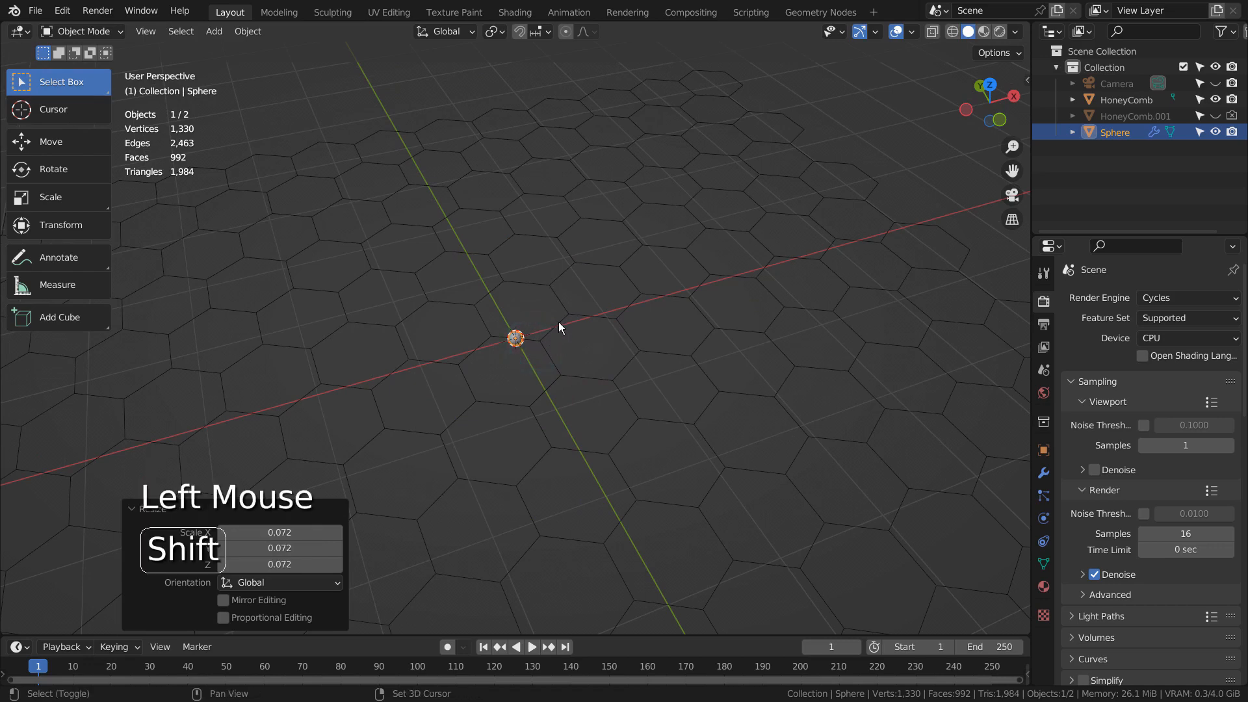
pyautogui.press('ctrl+p')
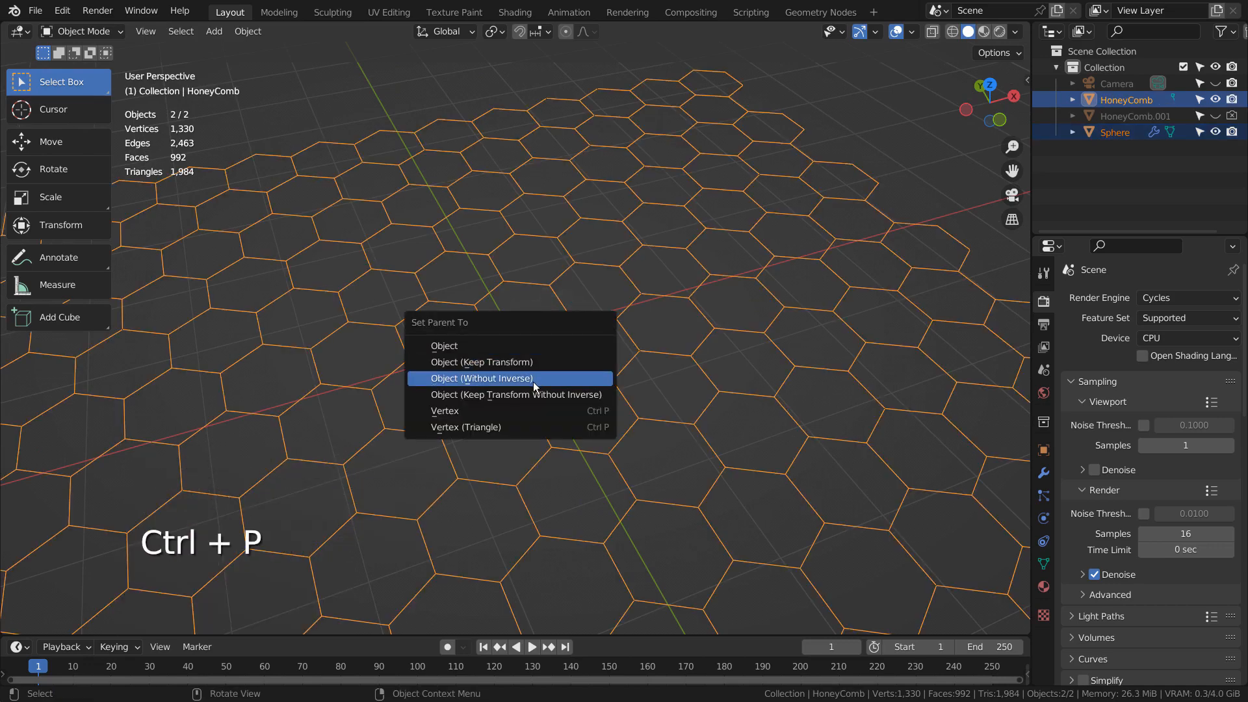
# - Parent the sphere to HoneyComb without inverse and set Instancing to Vertices
pyautogui.click(481, 378)
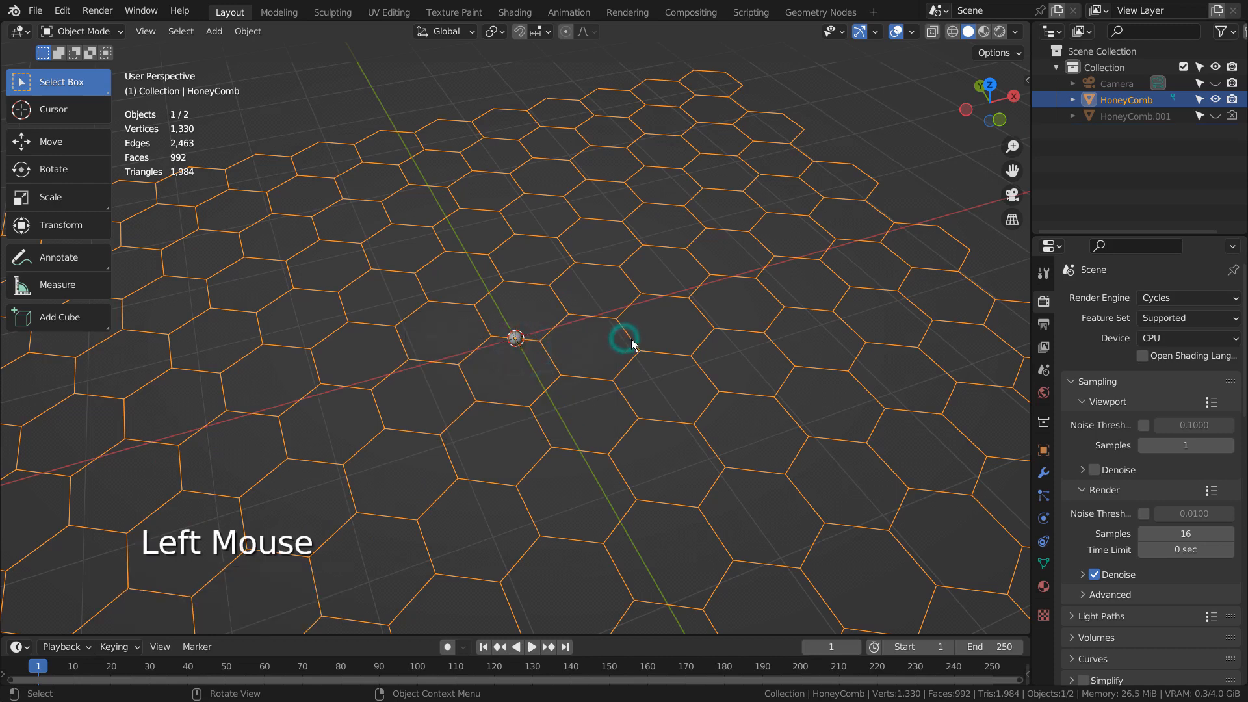
pyautogui.click(1043, 587)
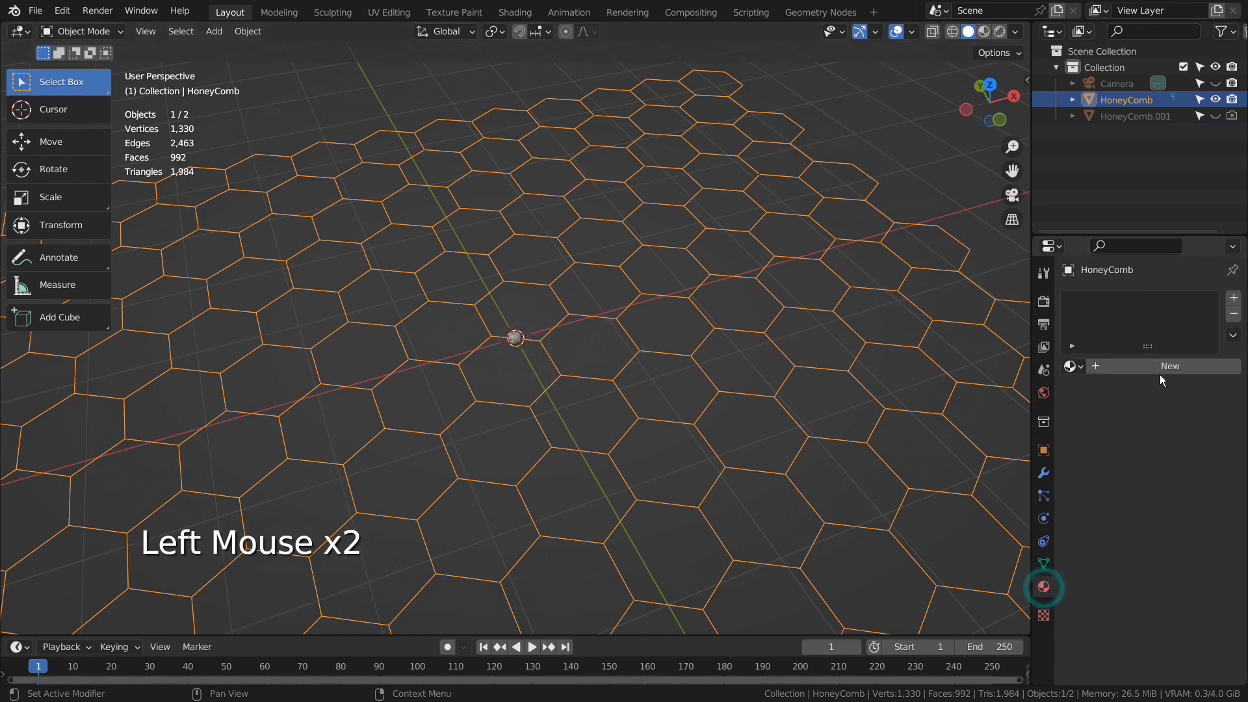
pyautogui.click(1043, 449)
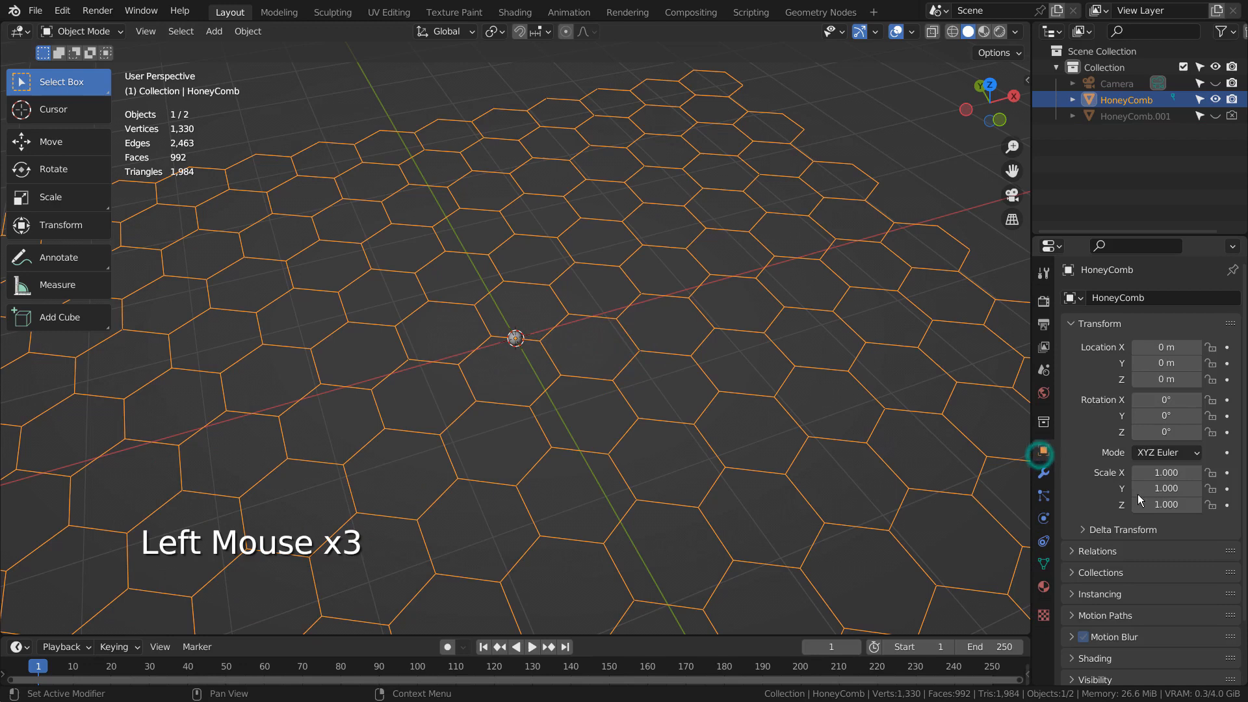
pyautogui.click(1148, 616)
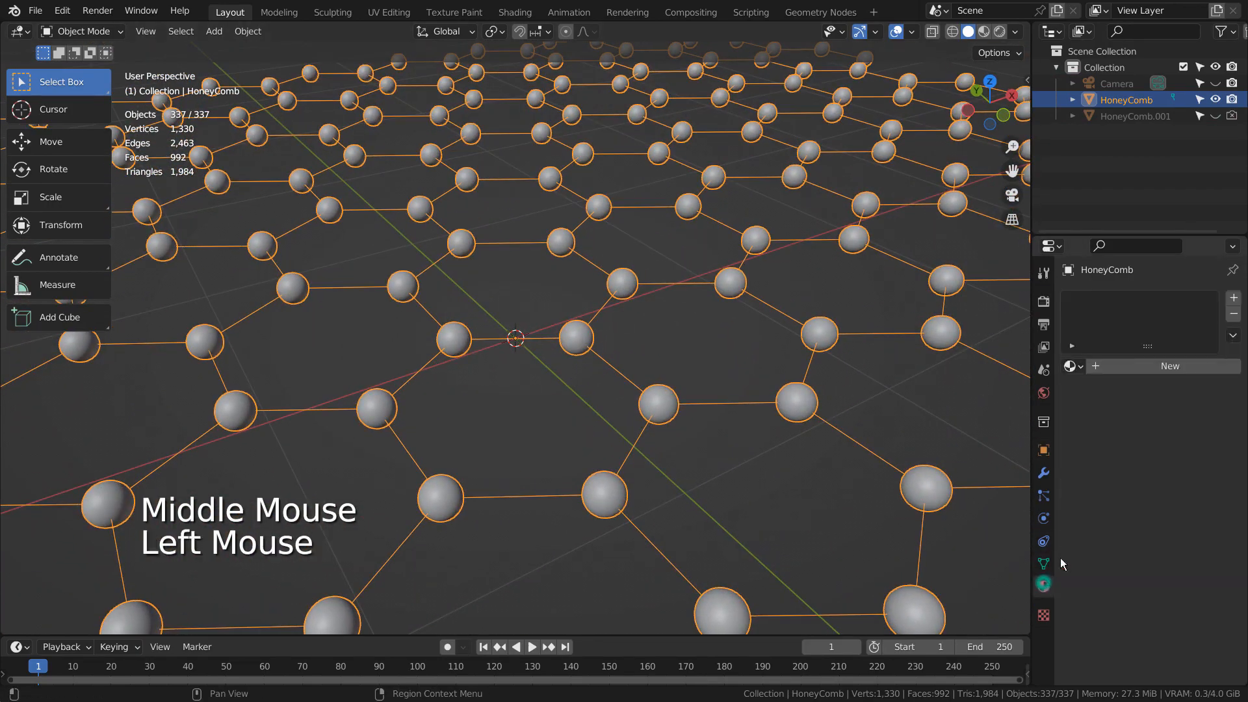
# - Create a new material with Metallic 0.9 and Roughness 0.036, viewed in Rendered shading
pyautogui.click(1185, 505)
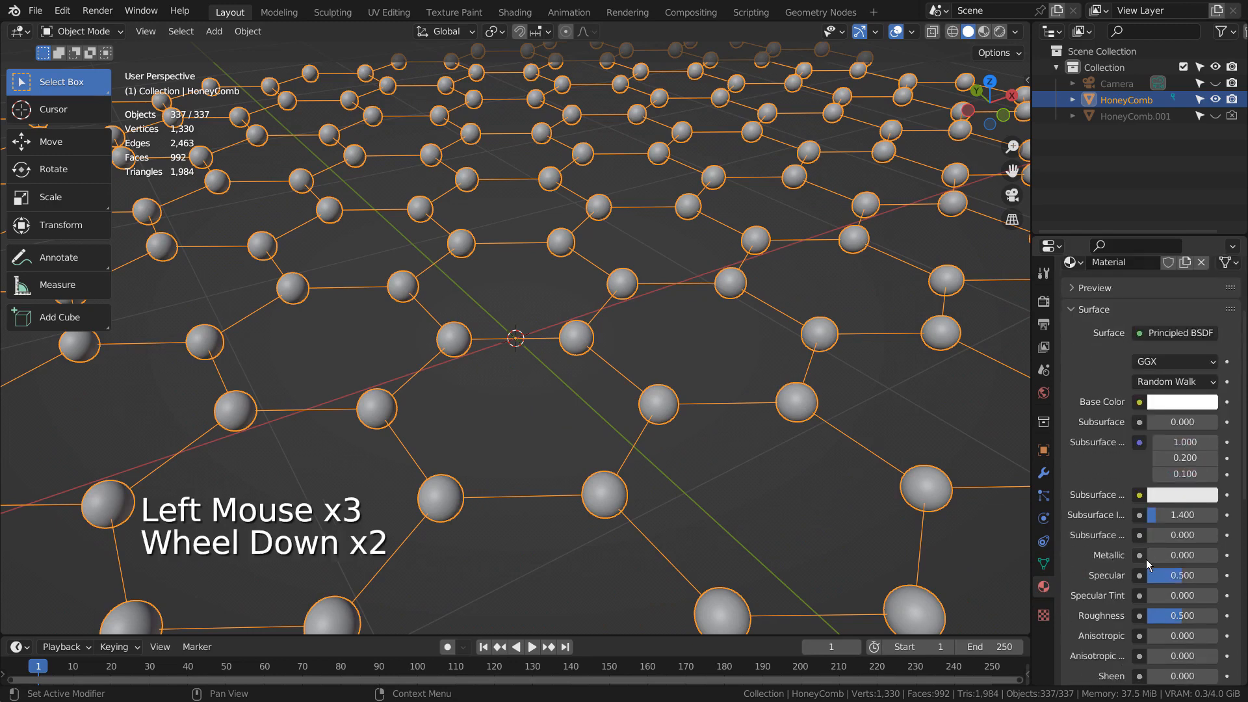
pyautogui.moveTo(1146, 554); pyautogui.dragTo(1217, 554)
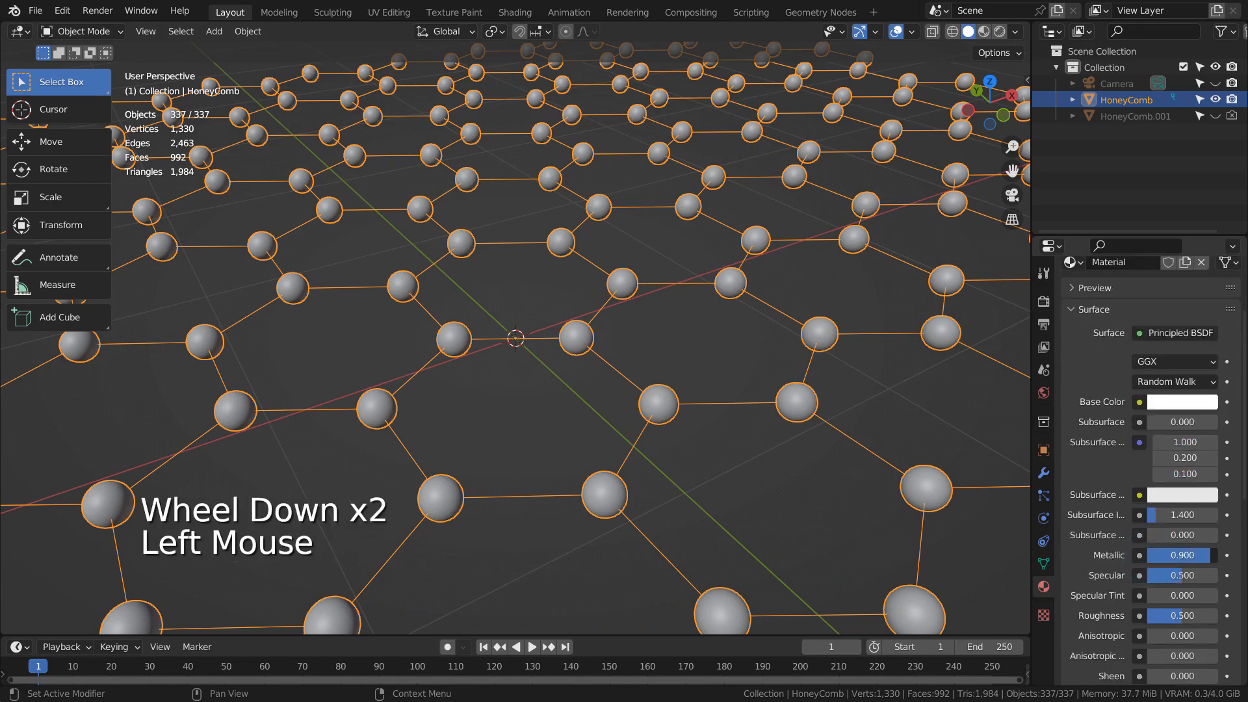
pyautogui.moveTo(1181, 616); pyautogui.dragTo(1162, 615)
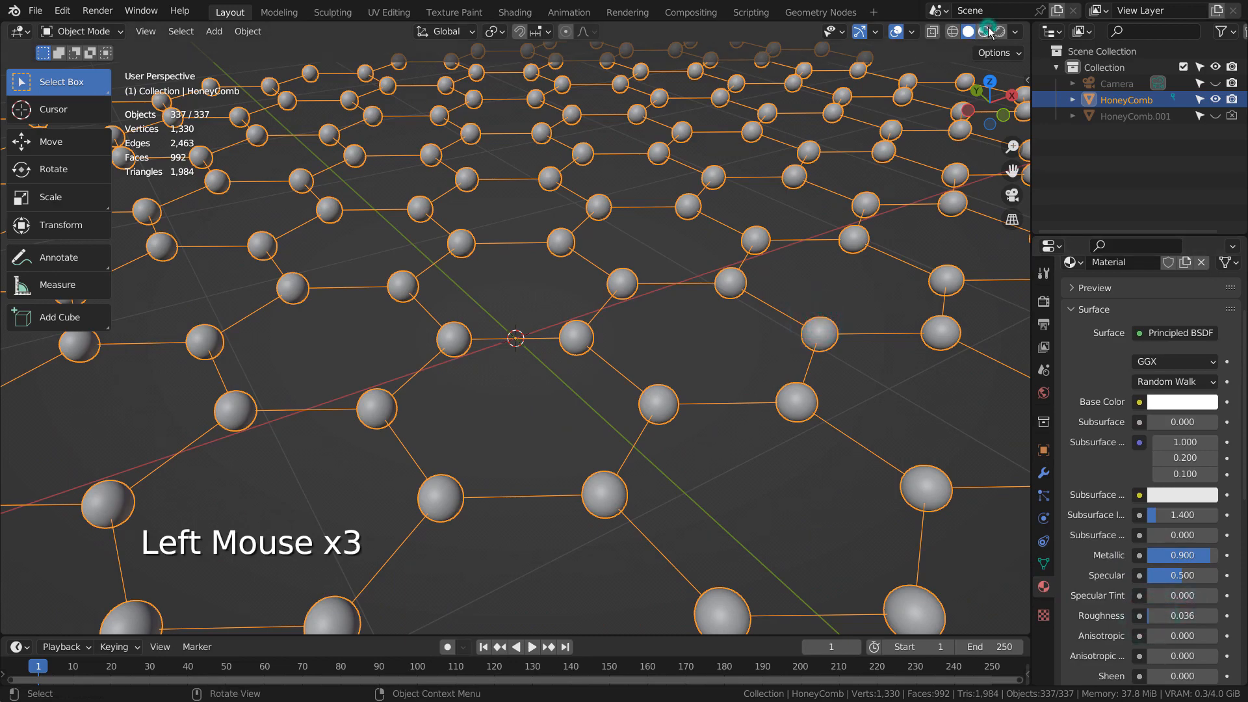
pyautogui.click(978, 32)
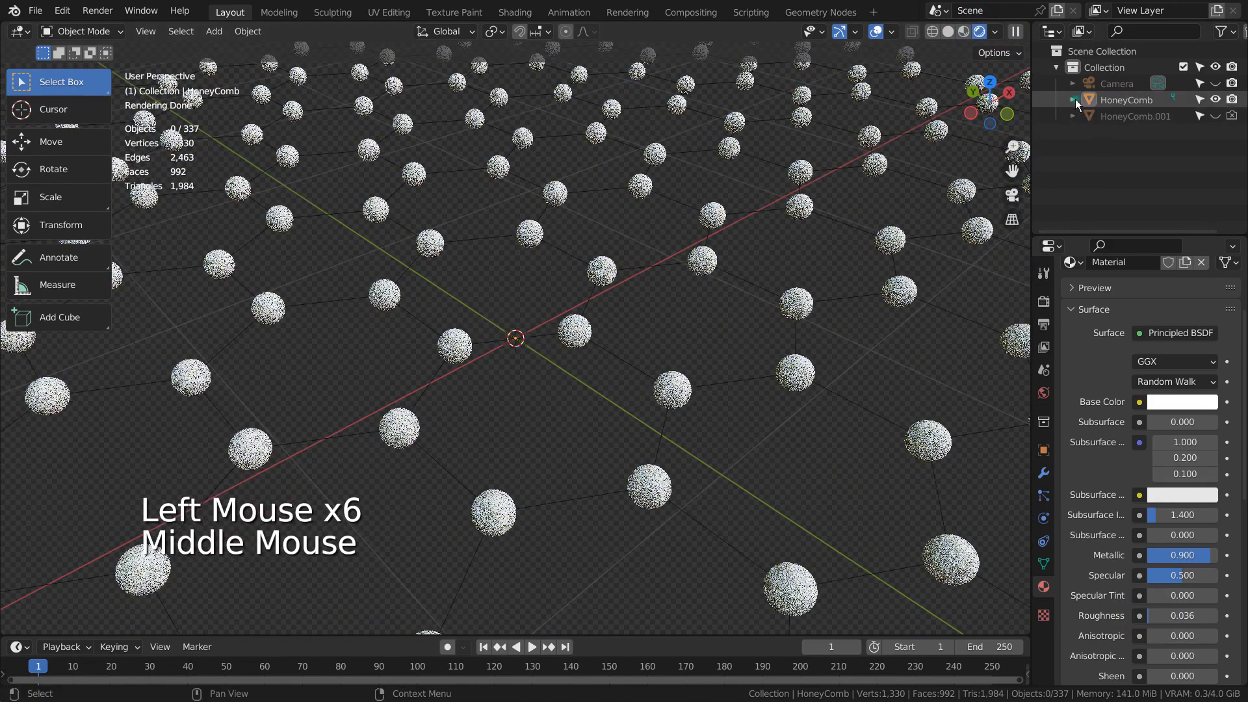
pyautogui.click(1071, 365)
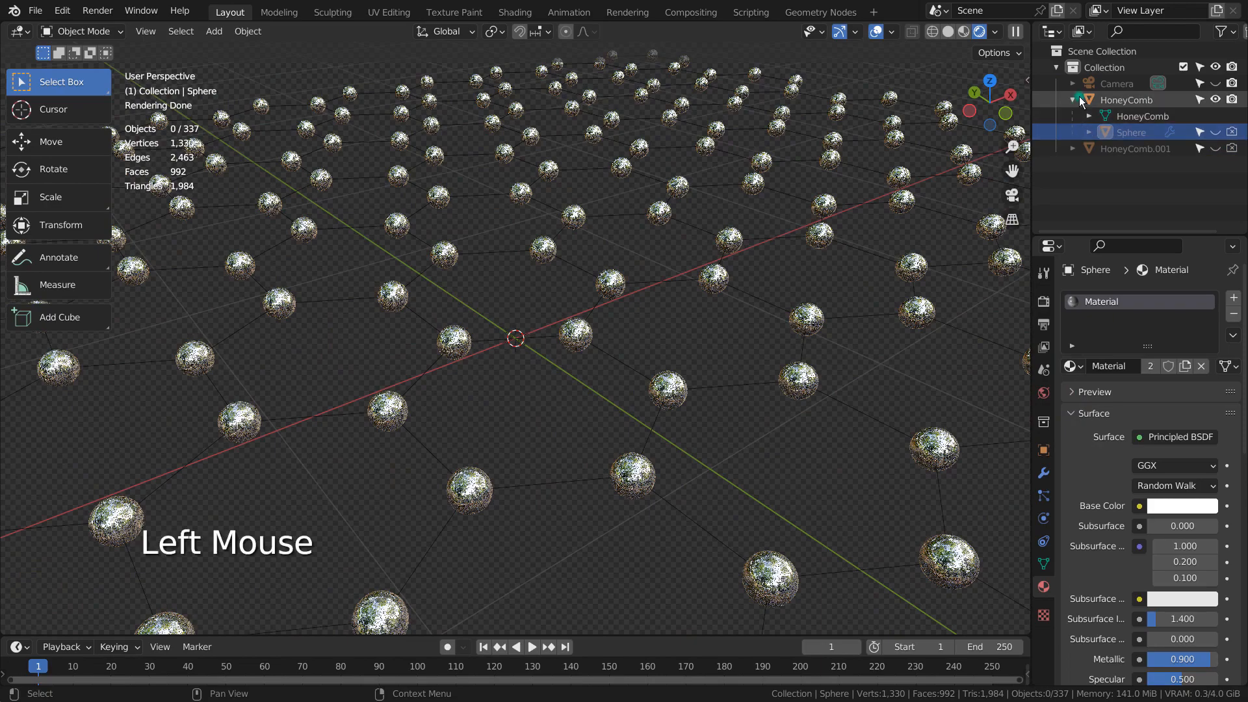
# - Add a plane and scale it up to about 12
pyautogui.press('shift+a')
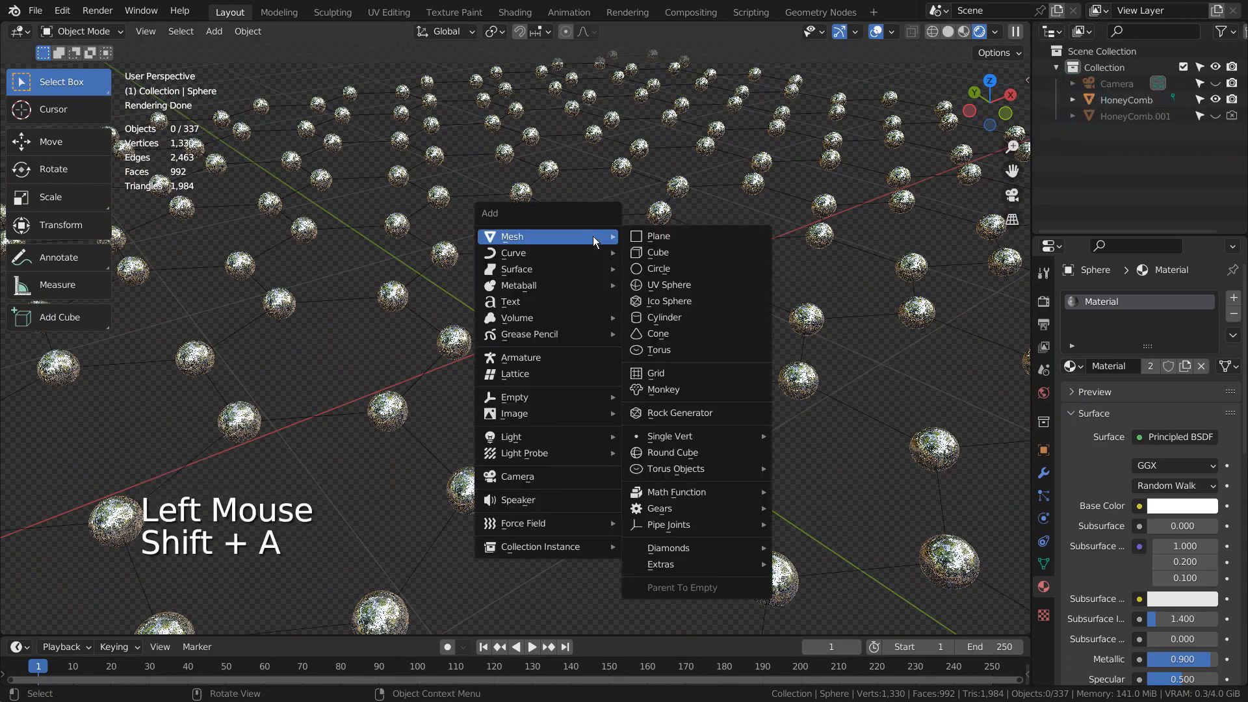
pyautogui.click(658, 235)
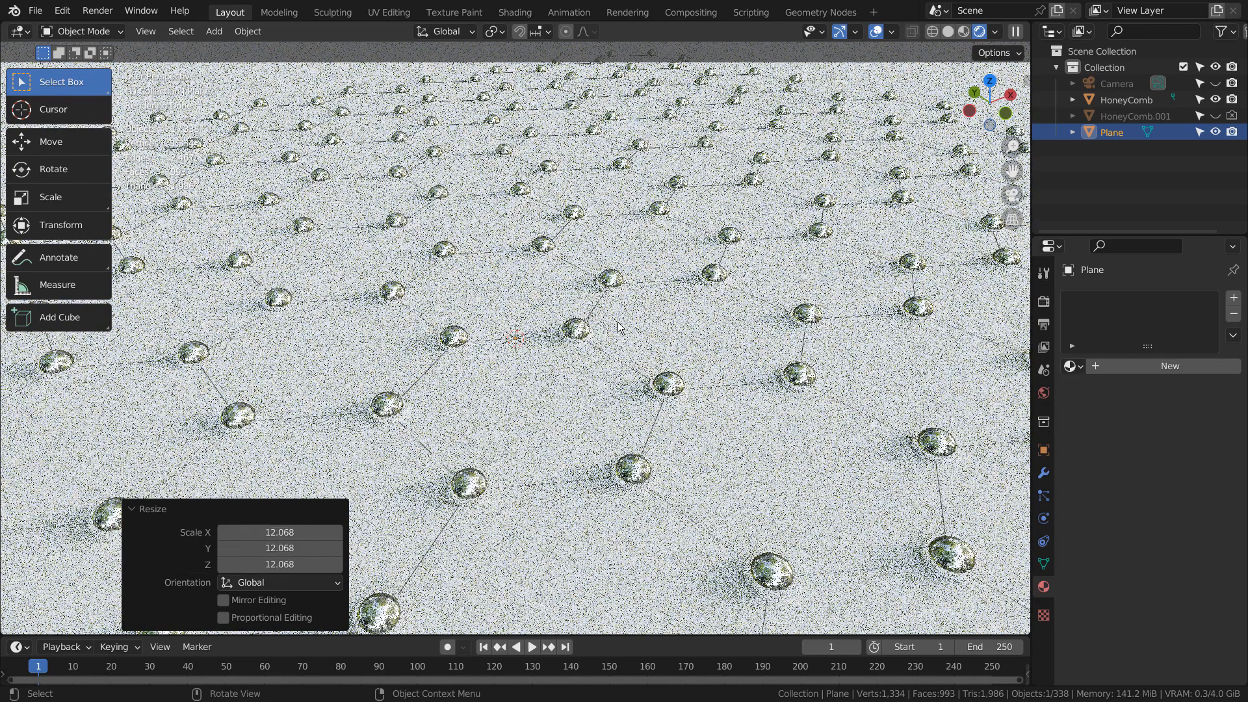
pyautogui.moveTo(620, 326); pyautogui.dragTo(811, 299)
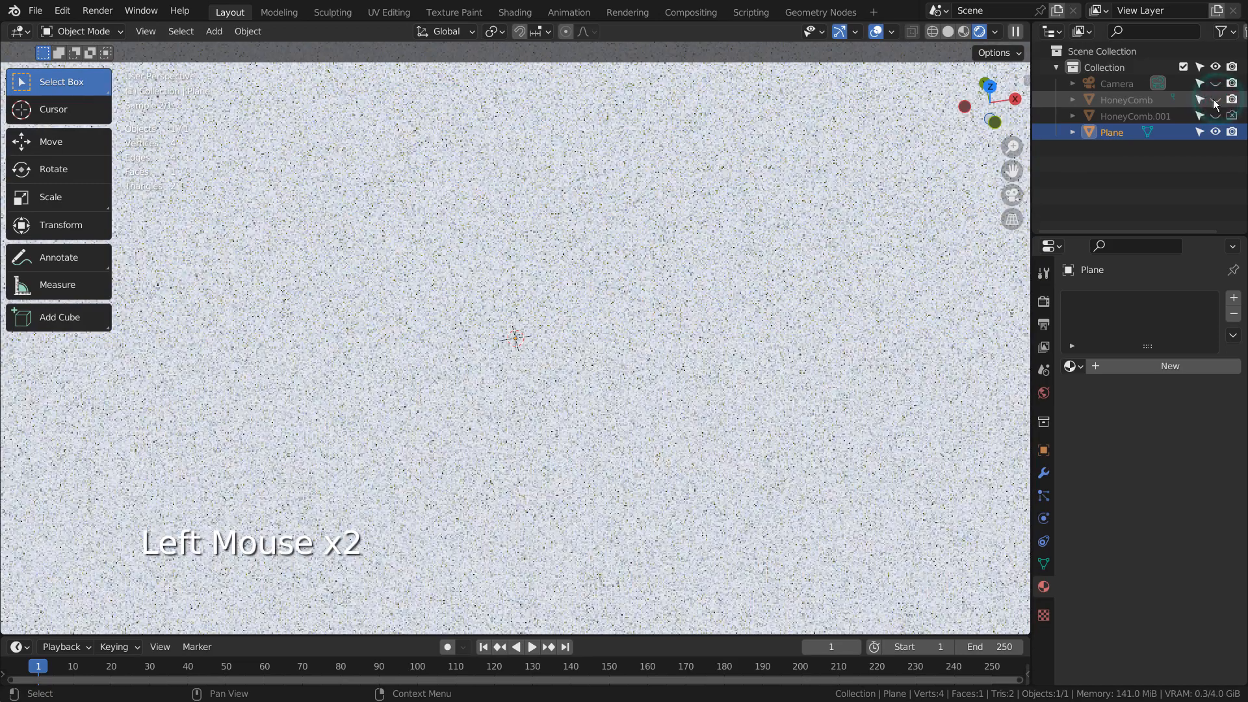
pyautogui.scroll(-3)
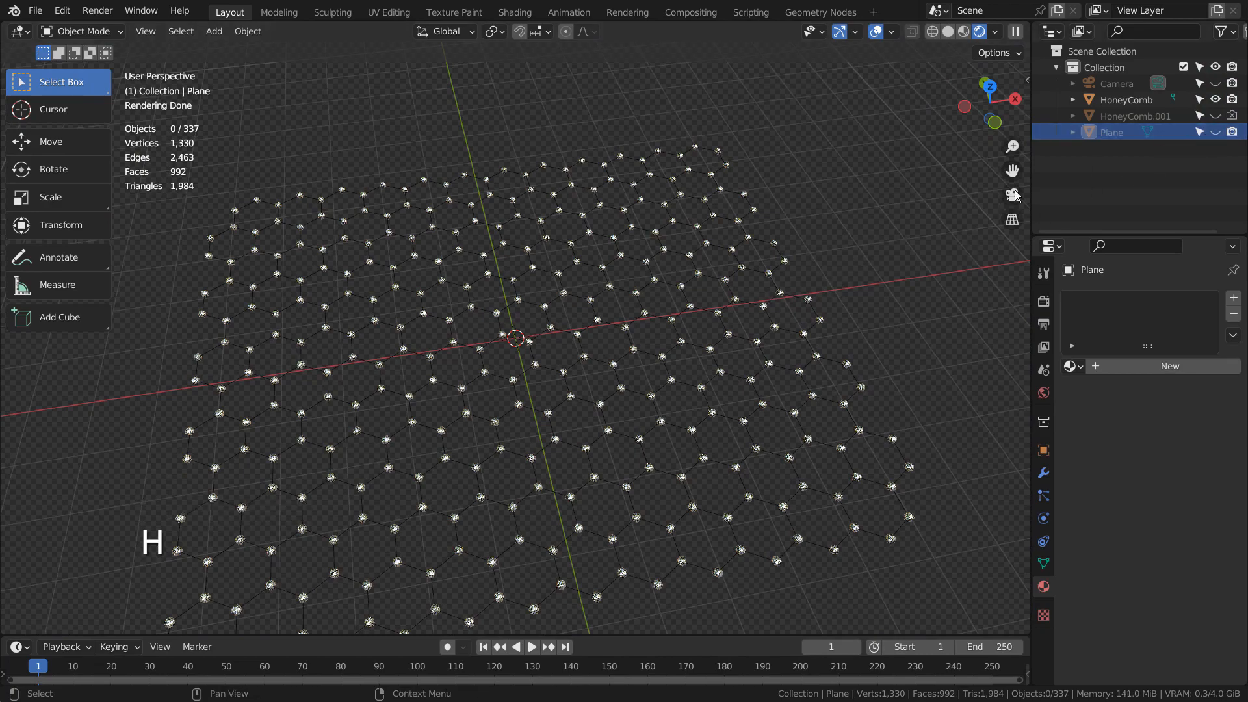
# - Select HoneyComb and apply Make Instances Real to create separate sphere objects
pyautogui.click(651, 313)
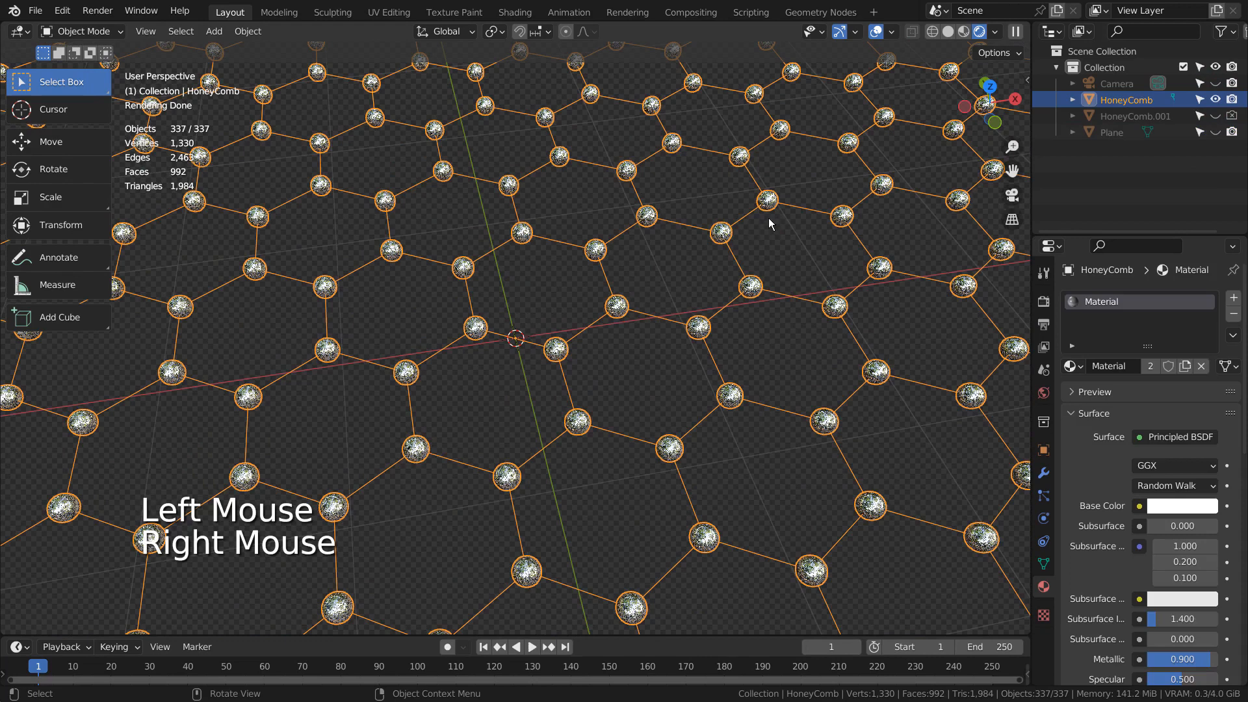
pyautogui.press('ctrl+a')
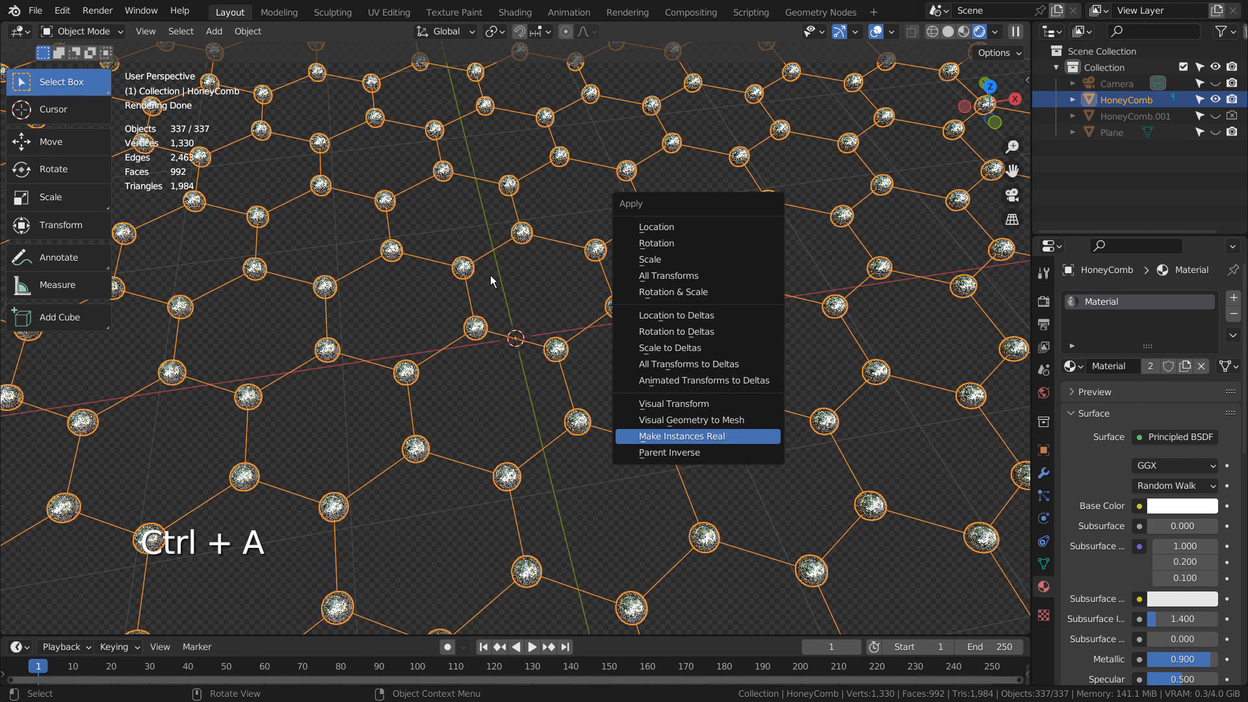
pyautogui.click(680, 436)
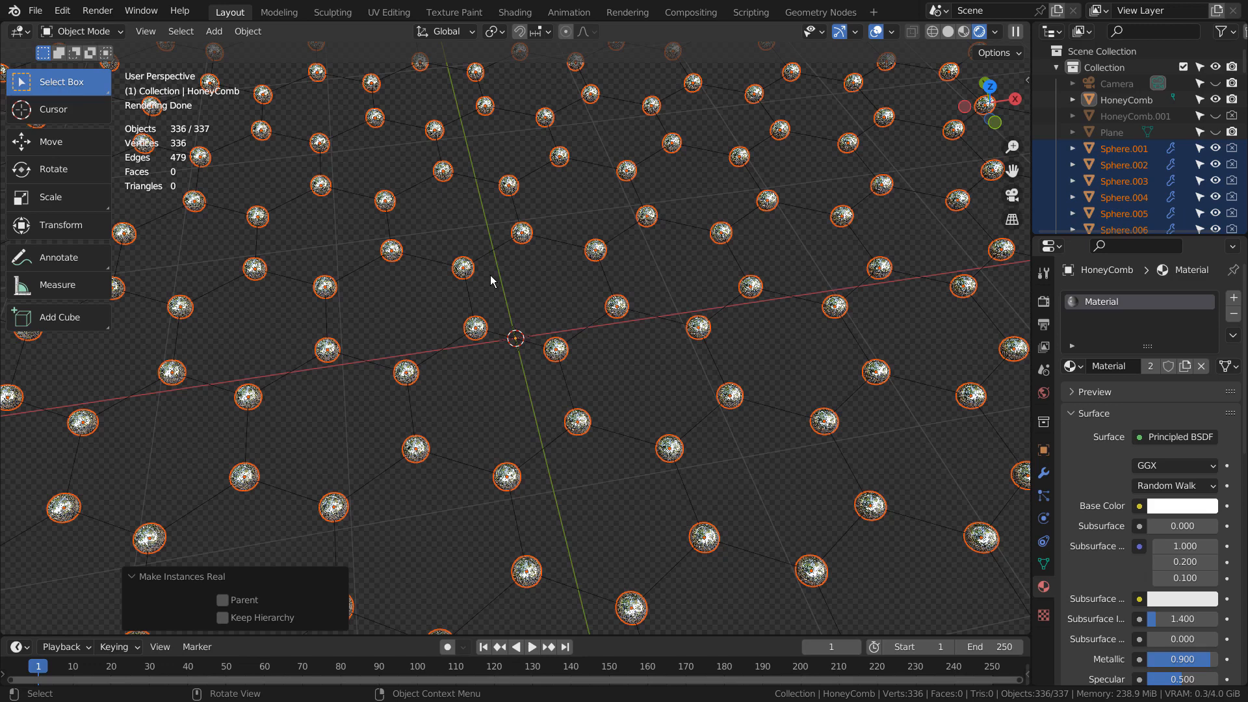
pyautogui.moveTo(545, 278)
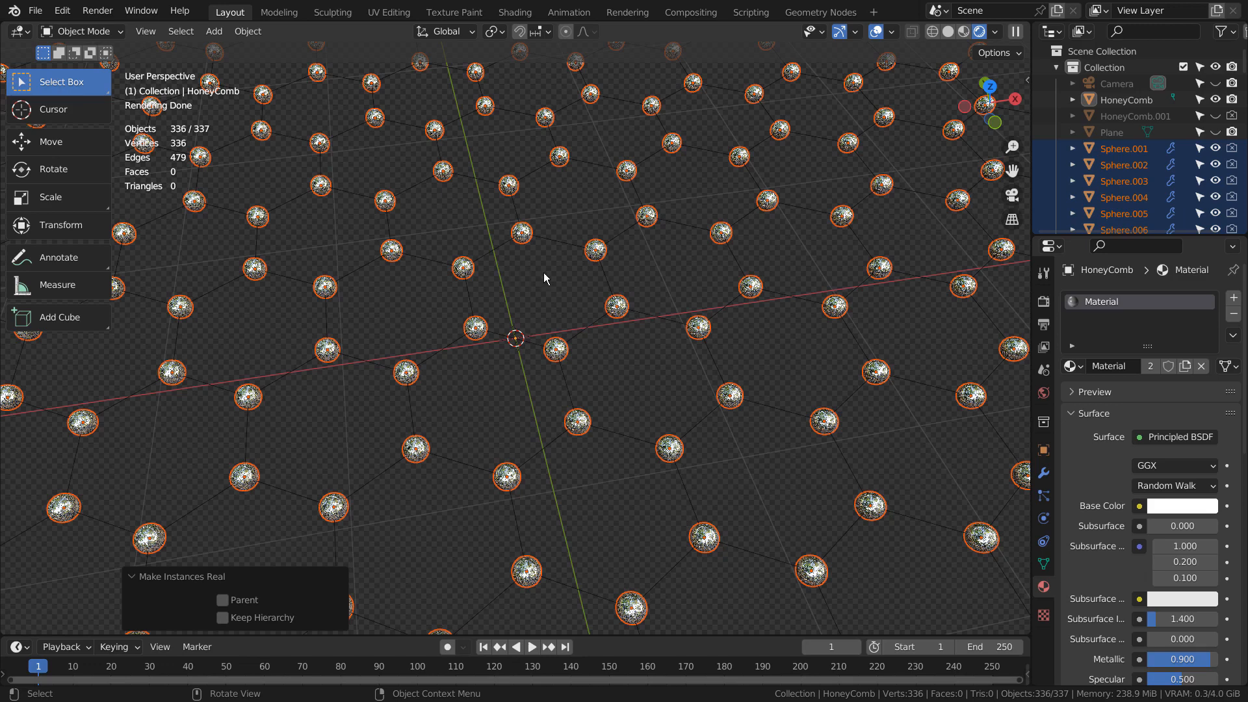
# - Move the spheres into a new collection, delete HoneyComb, and save the file
pyautogui.press('m')
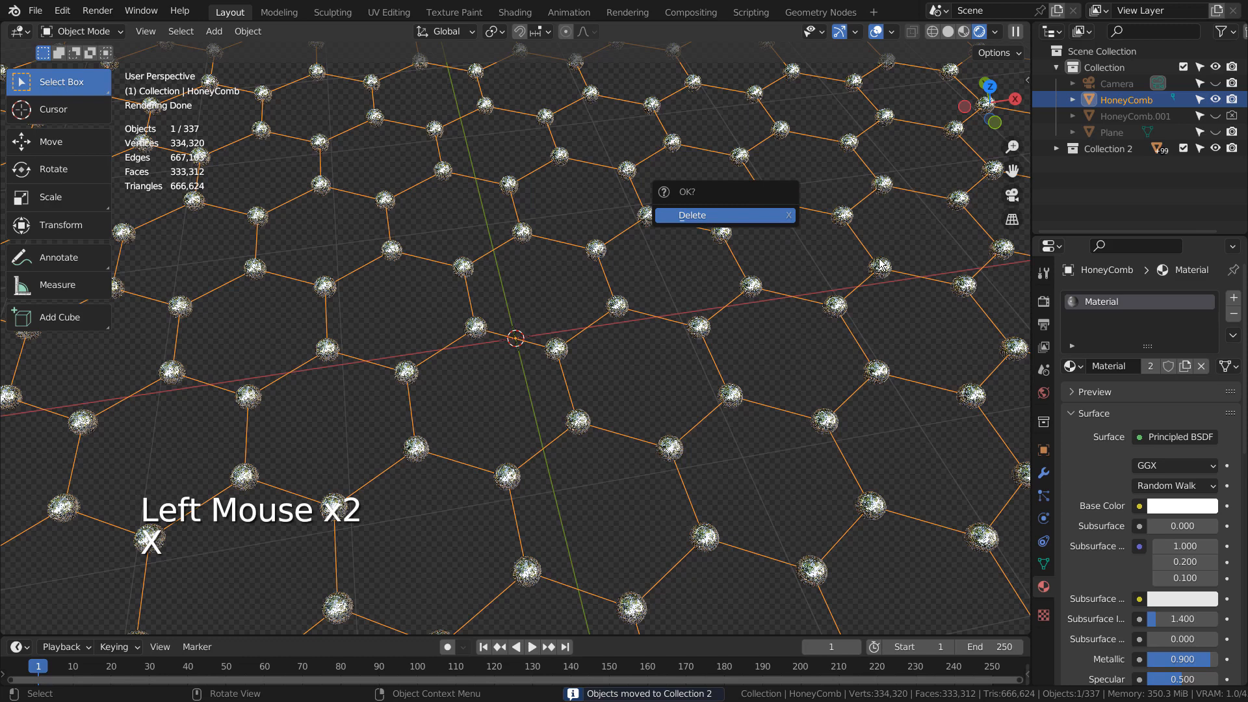
pyautogui.click(691, 215)
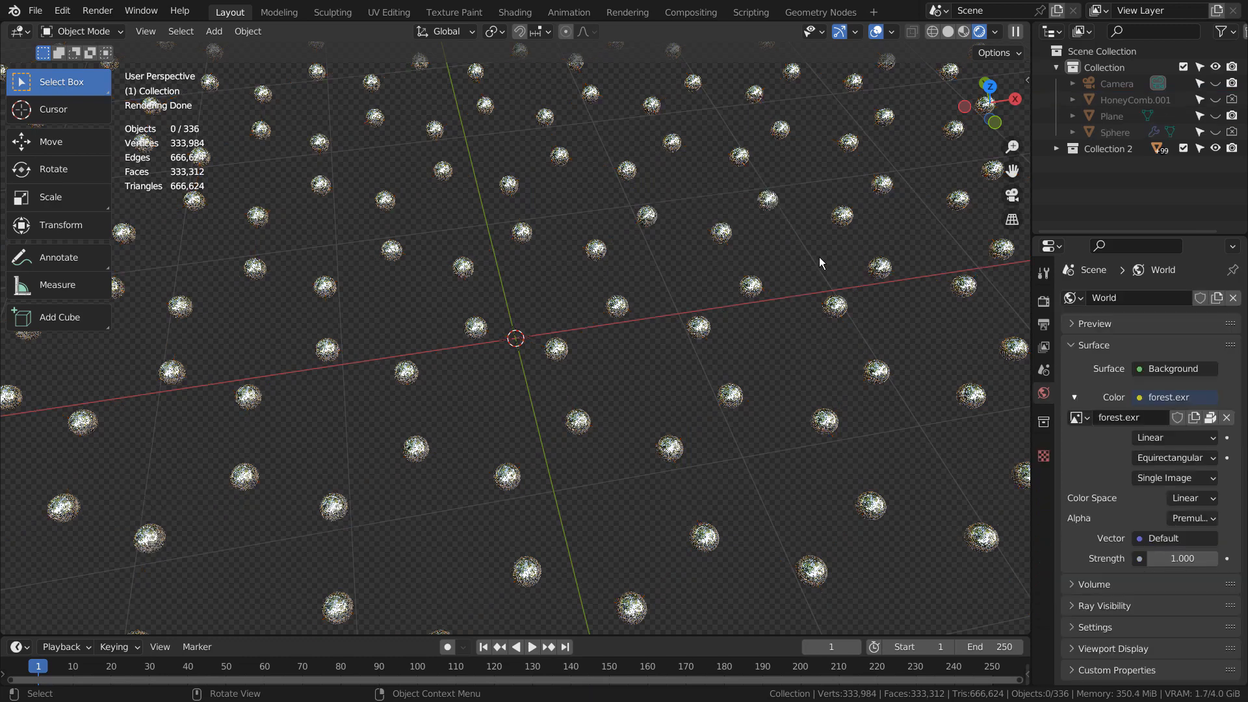
pyautogui.press('ctrl+s')
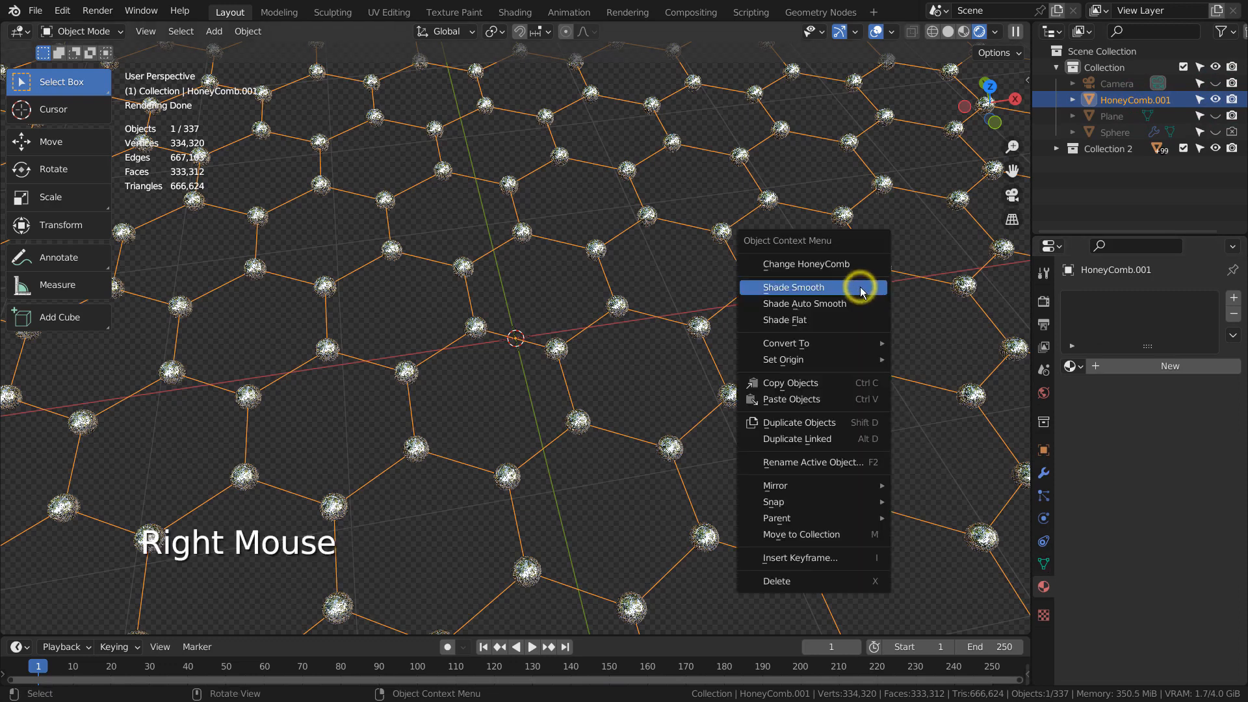
# - Convert HoneyComb.001 to a curve with round beveled edges and the shared metallic material
pyautogui.click(786, 343)
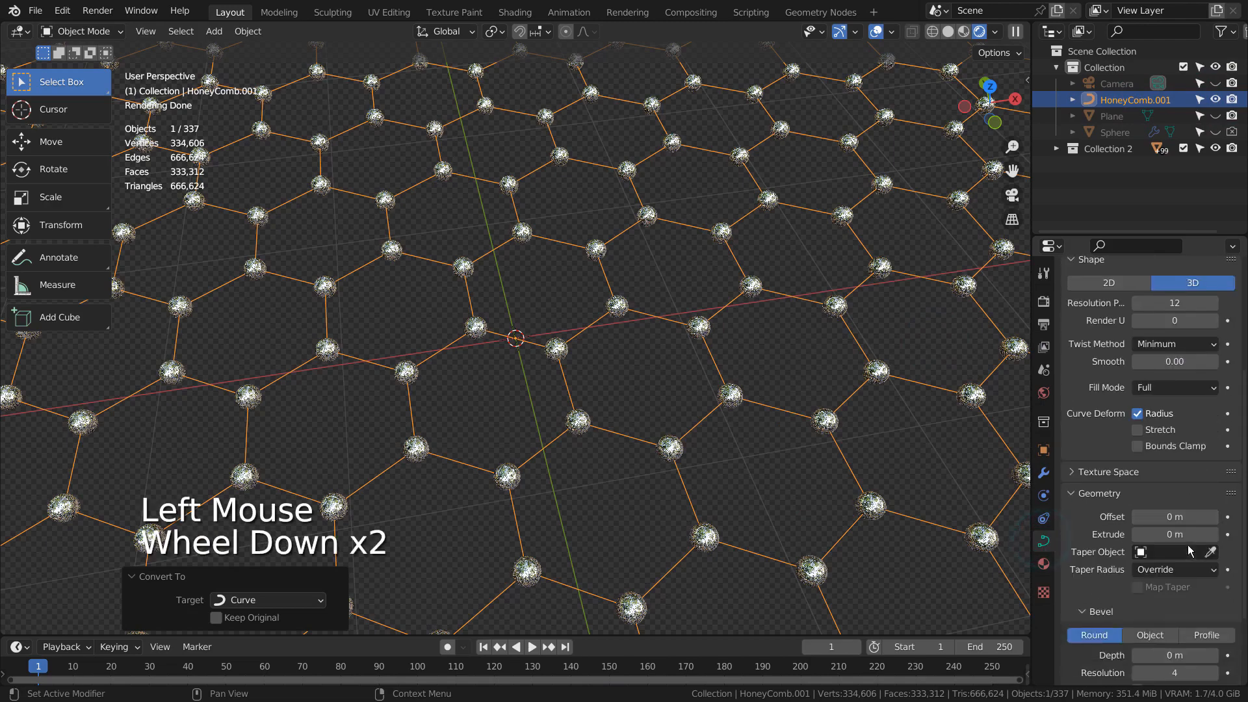
pyautogui.scroll(-3)
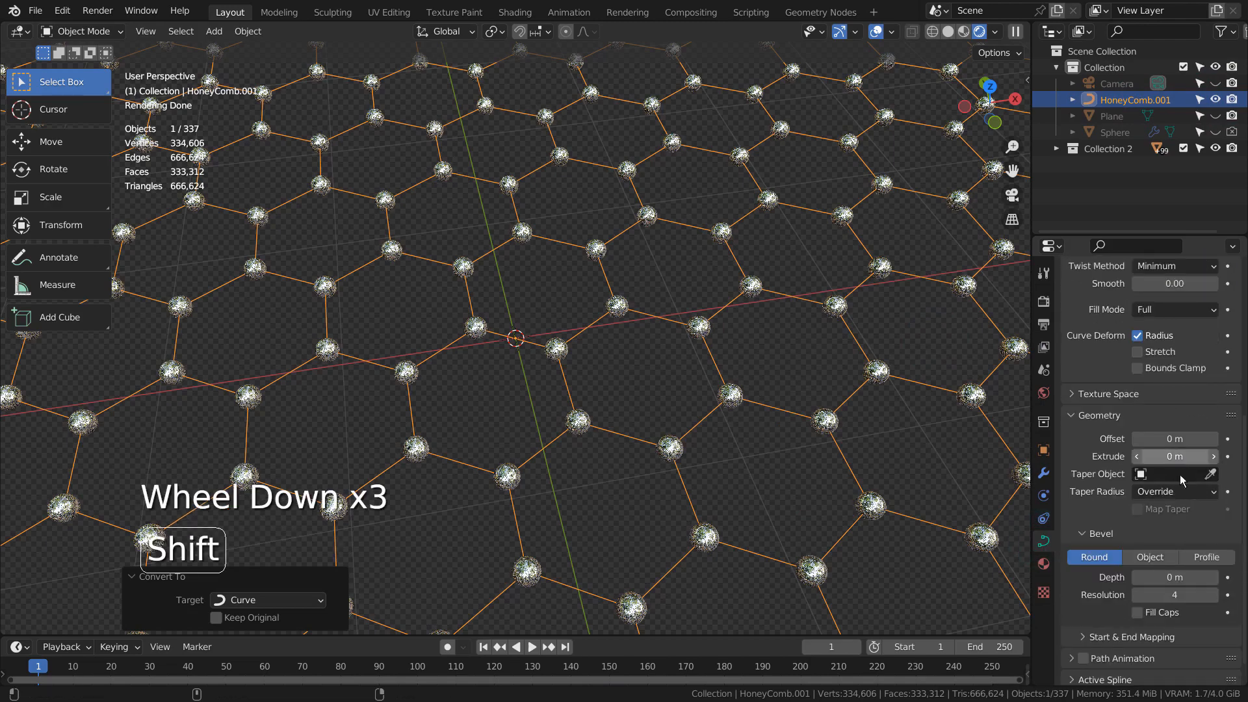
pyautogui.moveTo(1173, 577); pyautogui.dragTo(1185, 577)
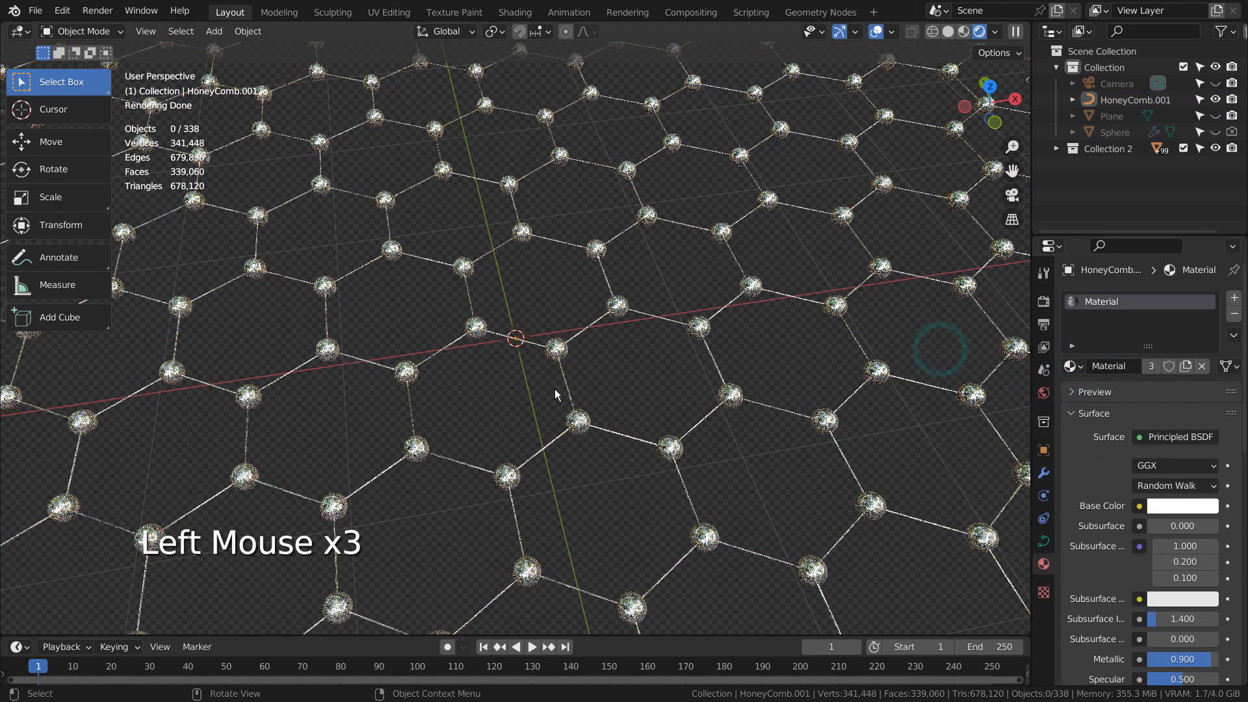
pyautogui.scroll(-3)
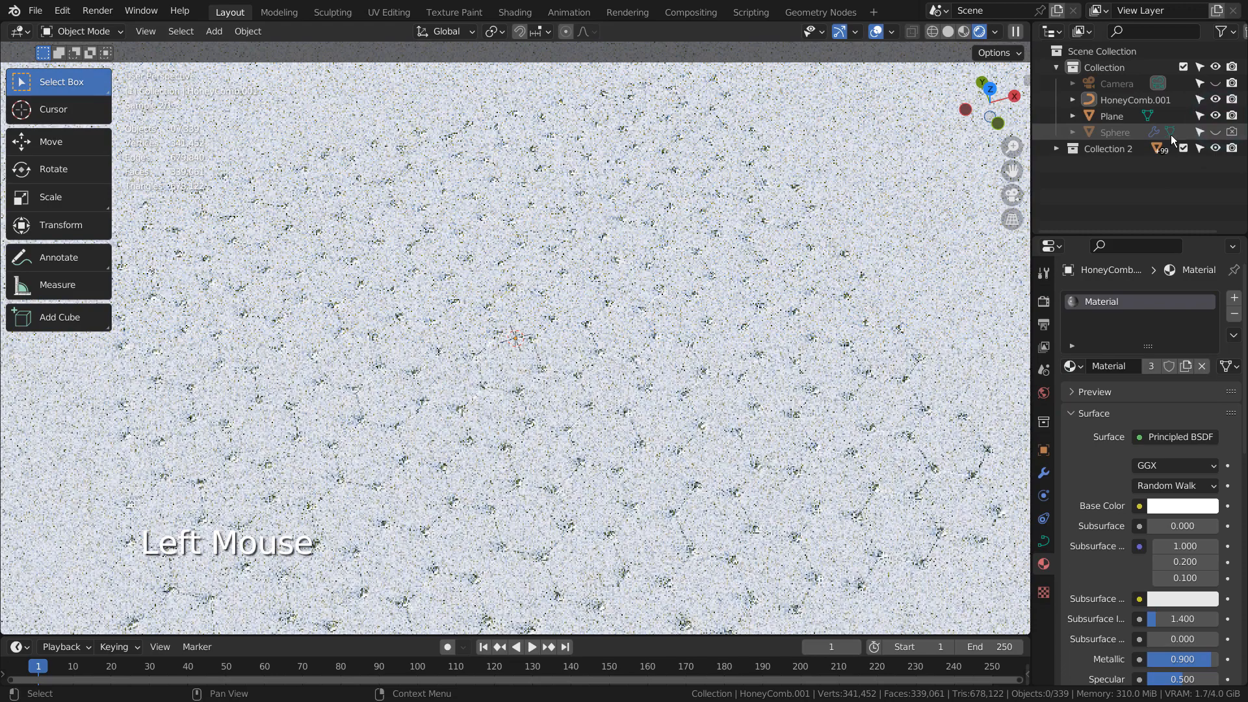
# - Delete the original sphere and lower the plane to about -0.073 m in front view
pyautogui.click(1115, 131)
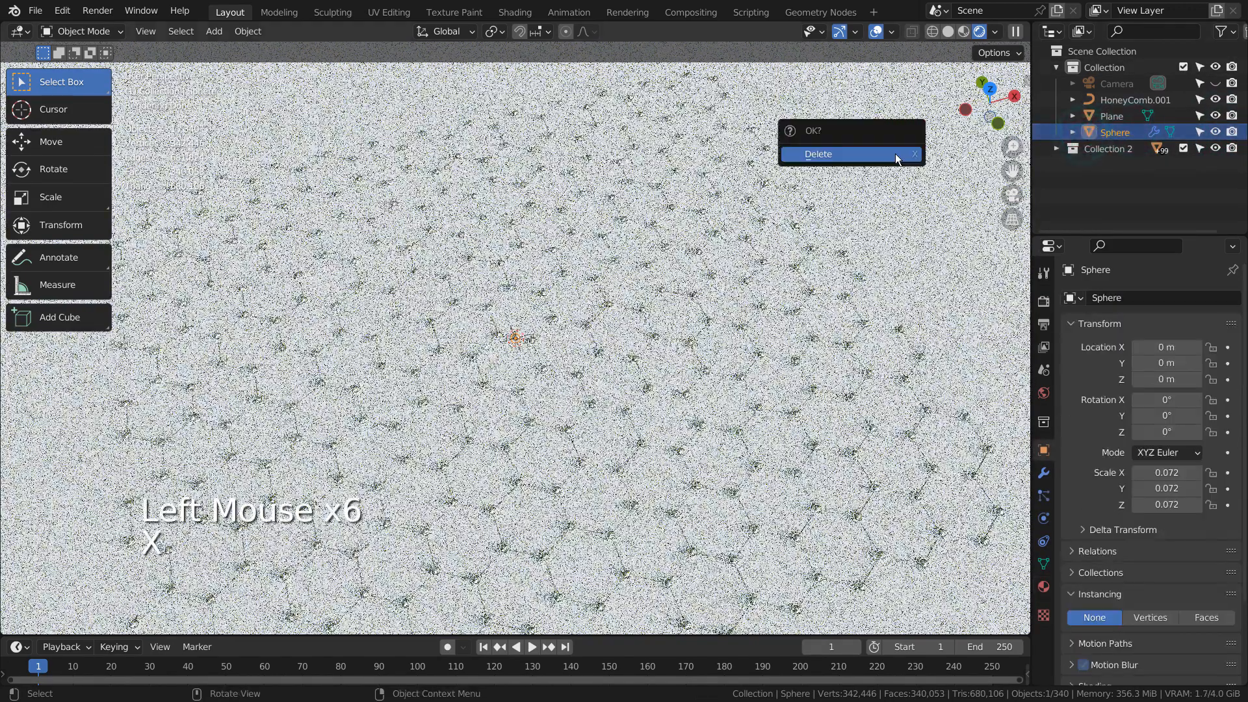
pyautogui.click(818, 153)
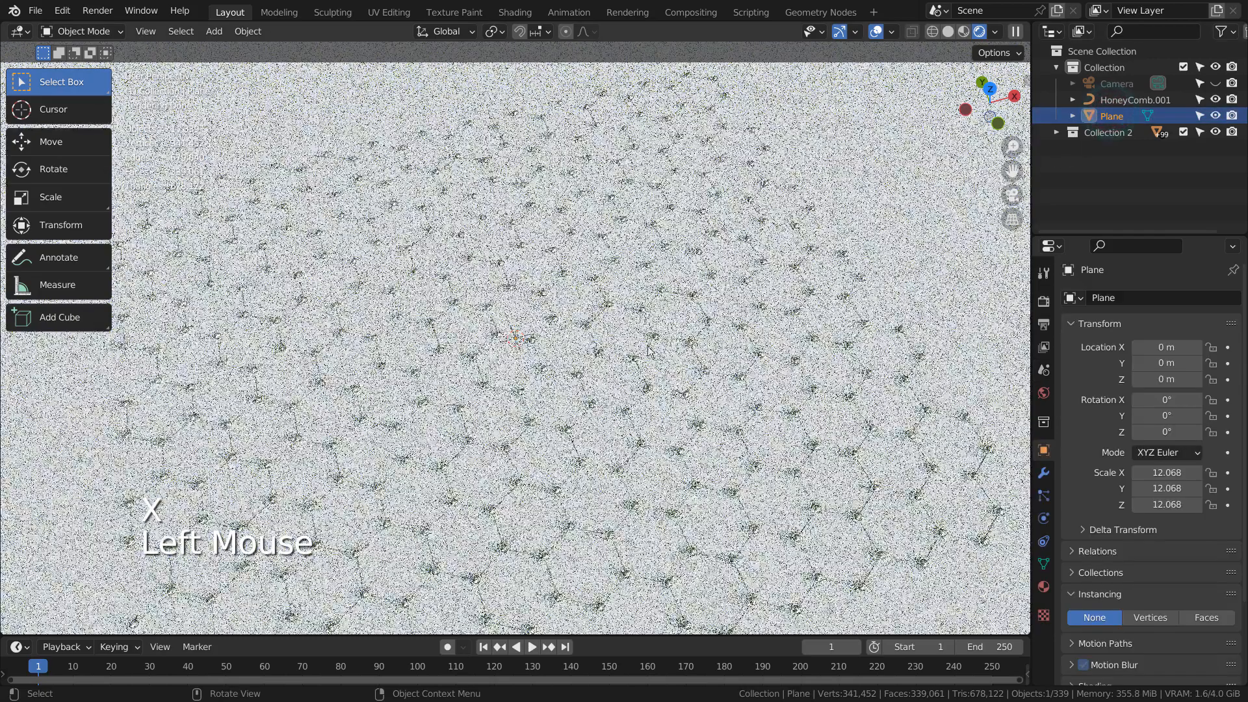
pyautogui.press('KP_1')
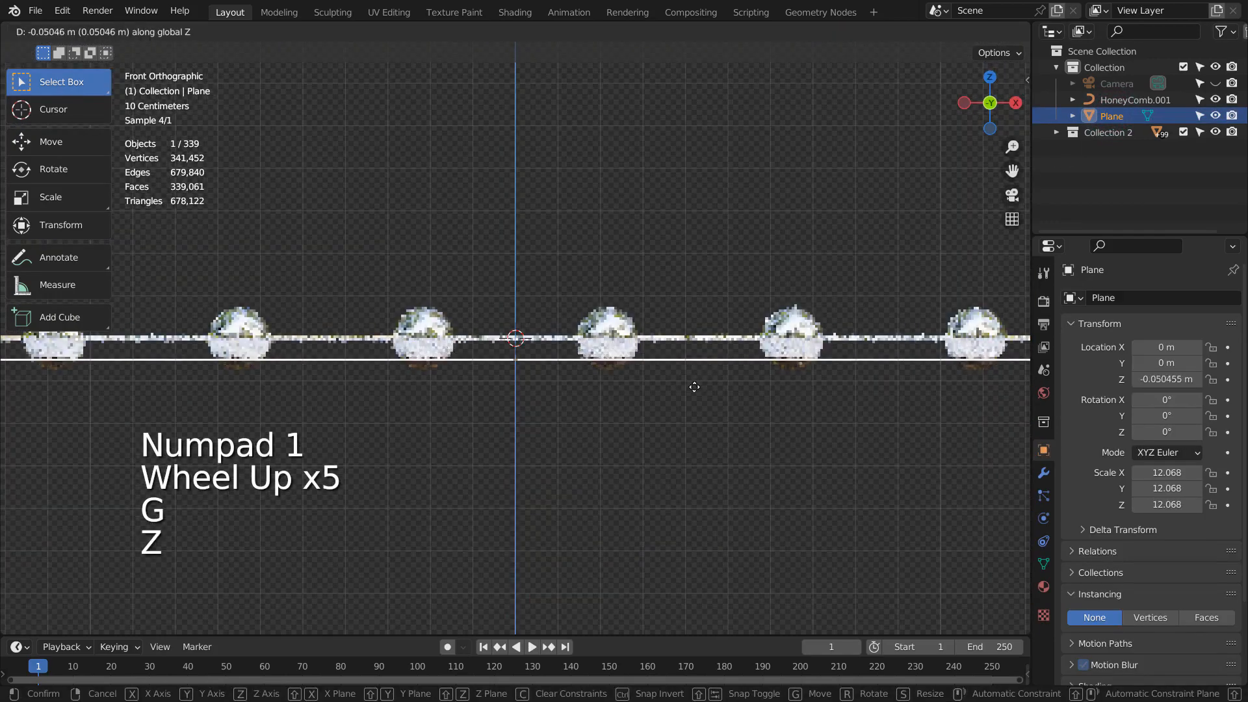
pyautogui.click(692, 389)
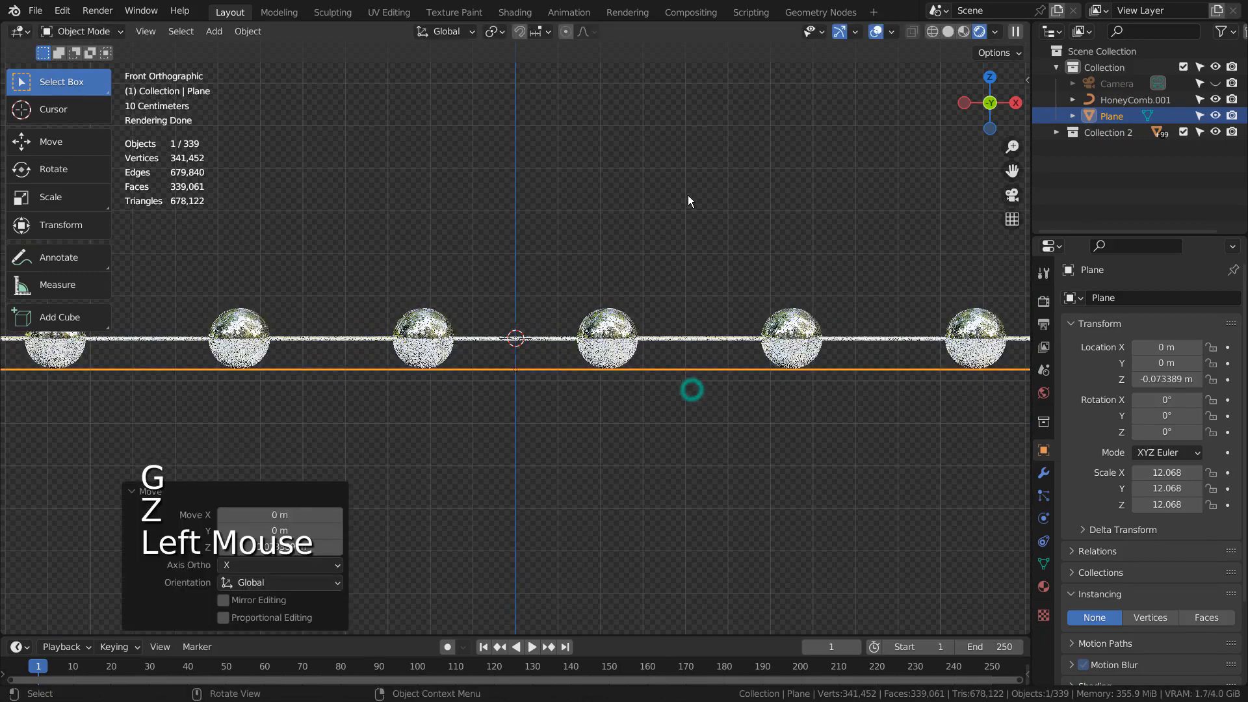
pyautogui.scroll(-3)
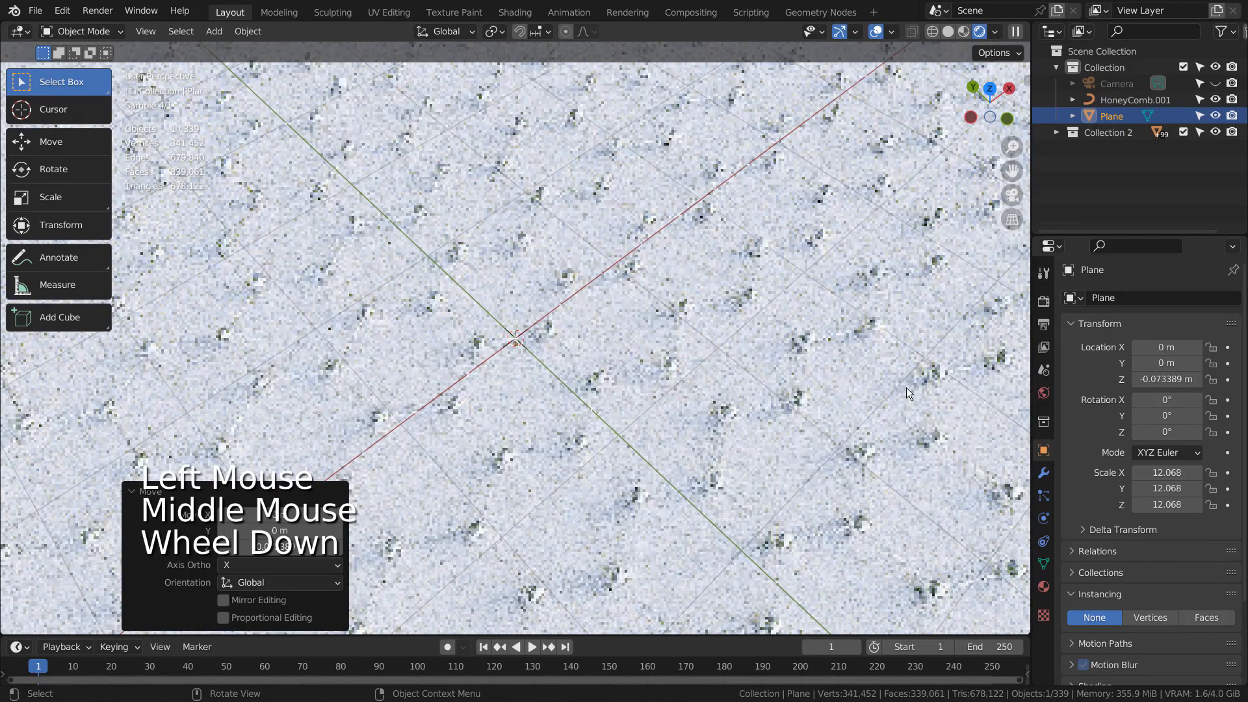
pyautogui.click(1042, 474)
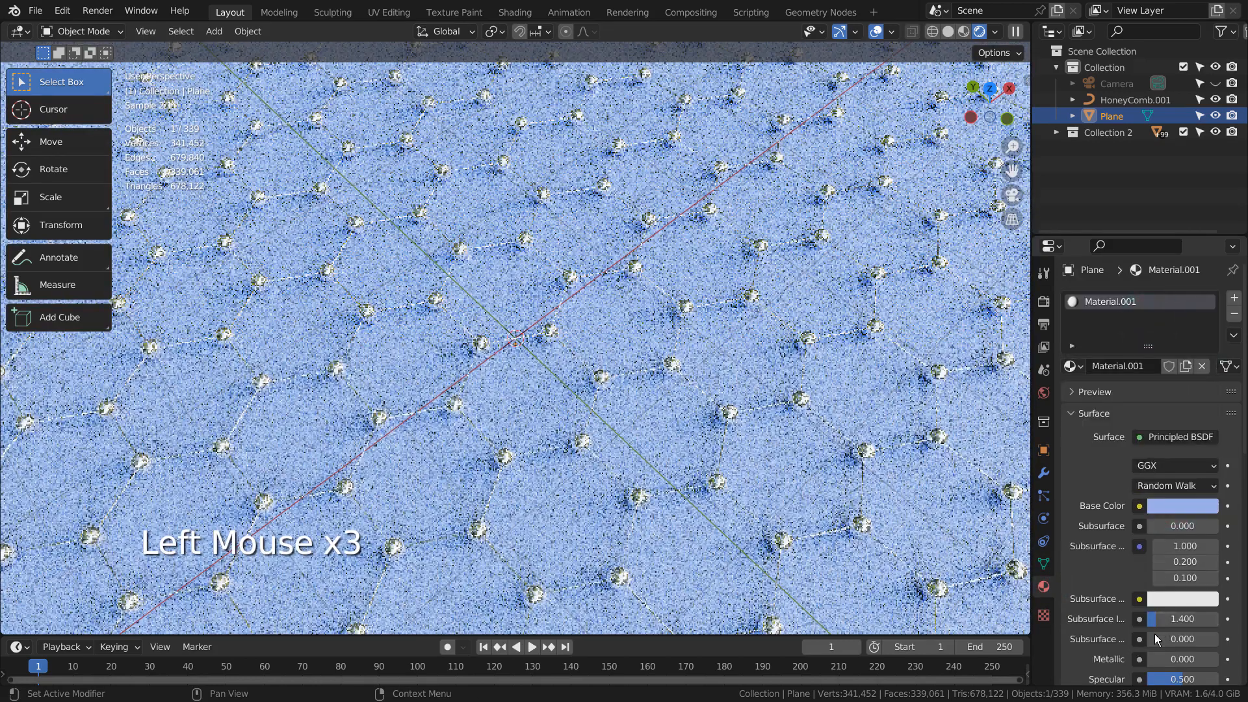
# - Give the plane a light blue material with Metallic raised to about 0.93
pyautogui.moveTo(1182, 658); pyautogui.dragTo(1185, 658)
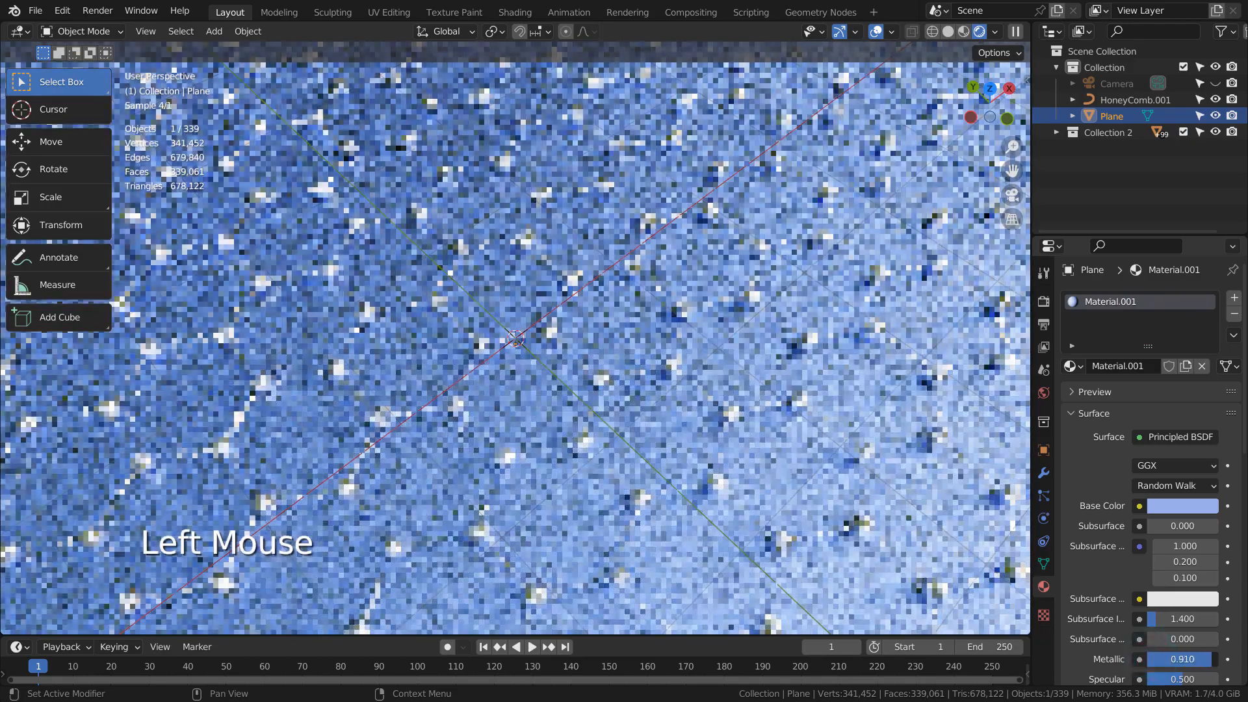
pyautogui.scroll(-3)
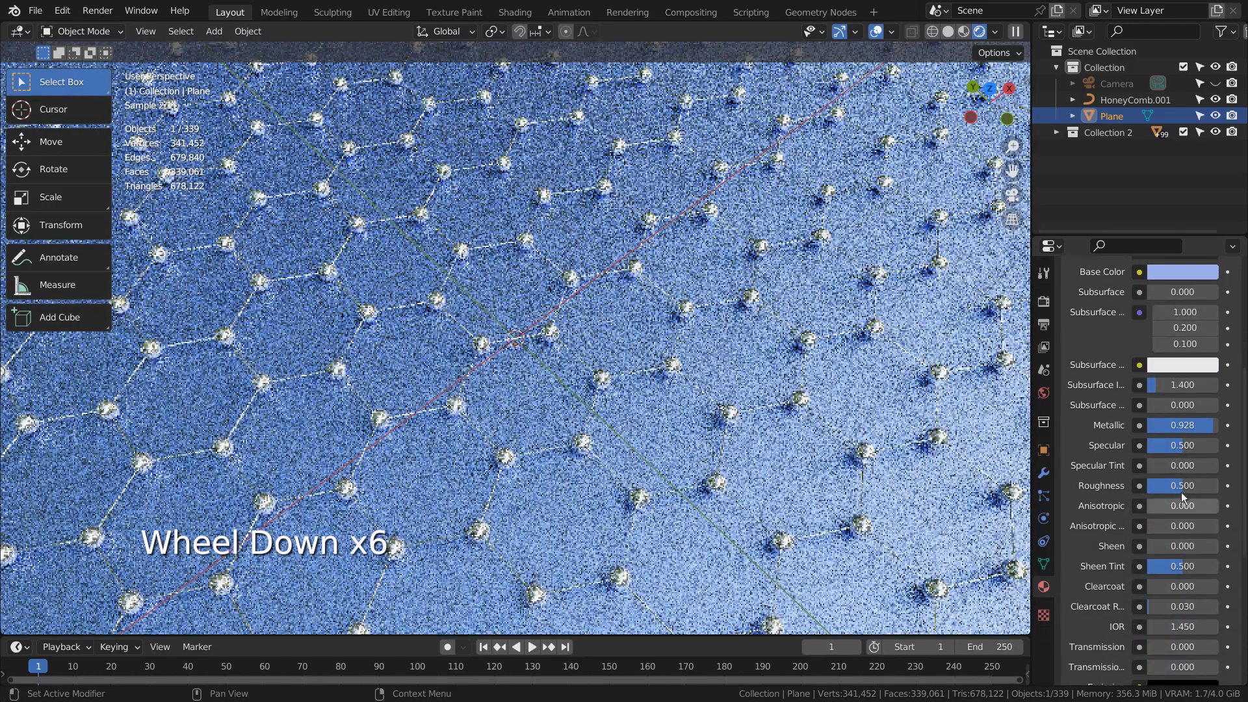
pyautogui.moveTo(1182, 485); pyautogui.dragTo(1149, 485)
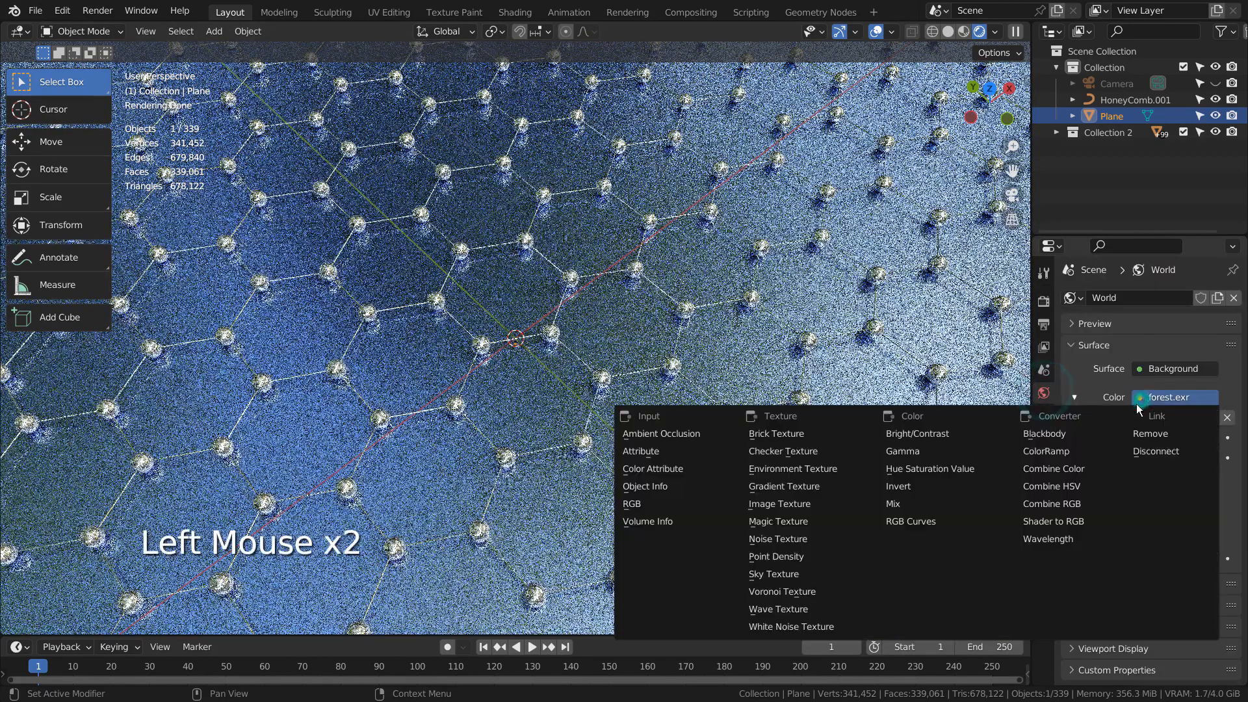
# - Use a Nishita Sky Texture: sun intensity 0.1, elevation 35°, rotation 180°, strength 0.2
pyautogui.click(772, 574)
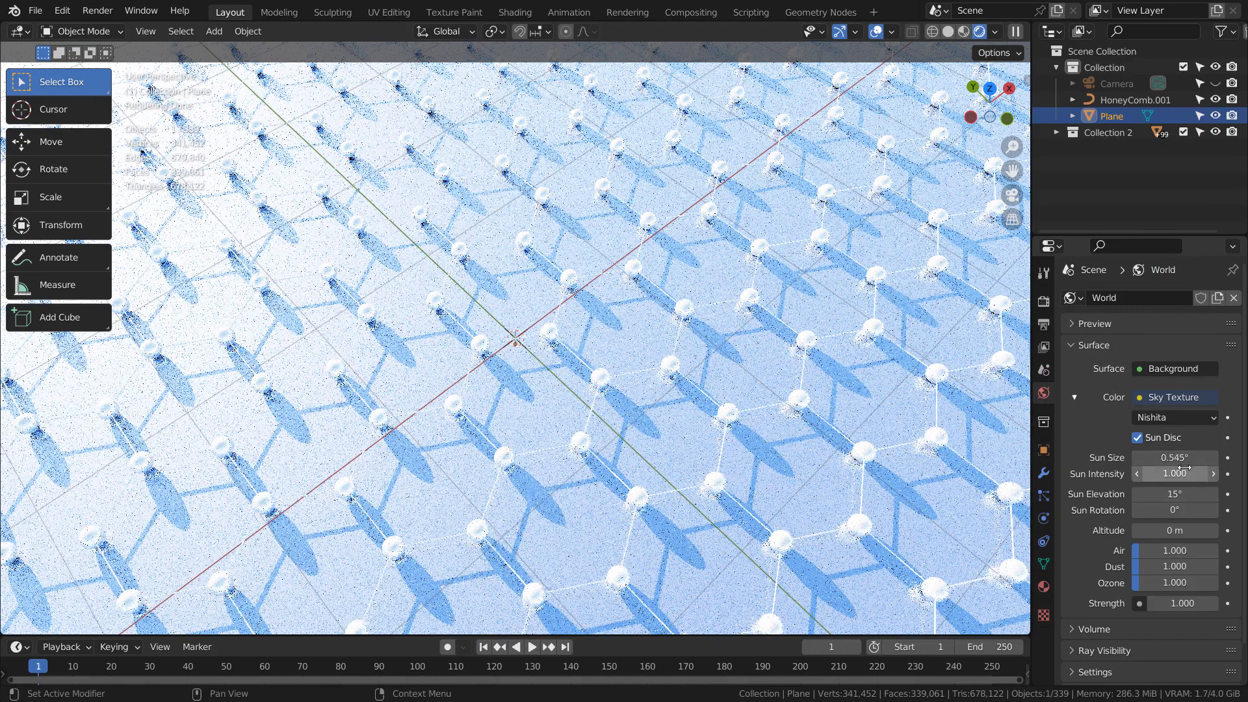
pyautogui.click(1173, 474)
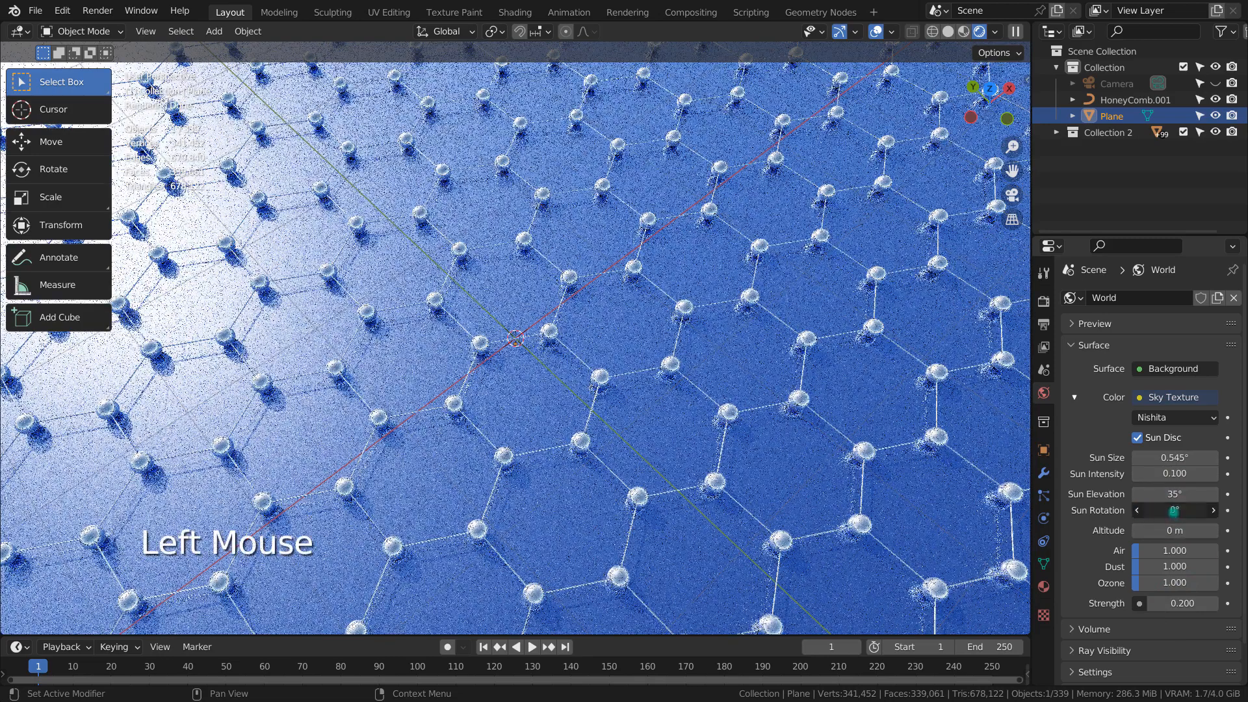
pyautogui.click(1212, 510)
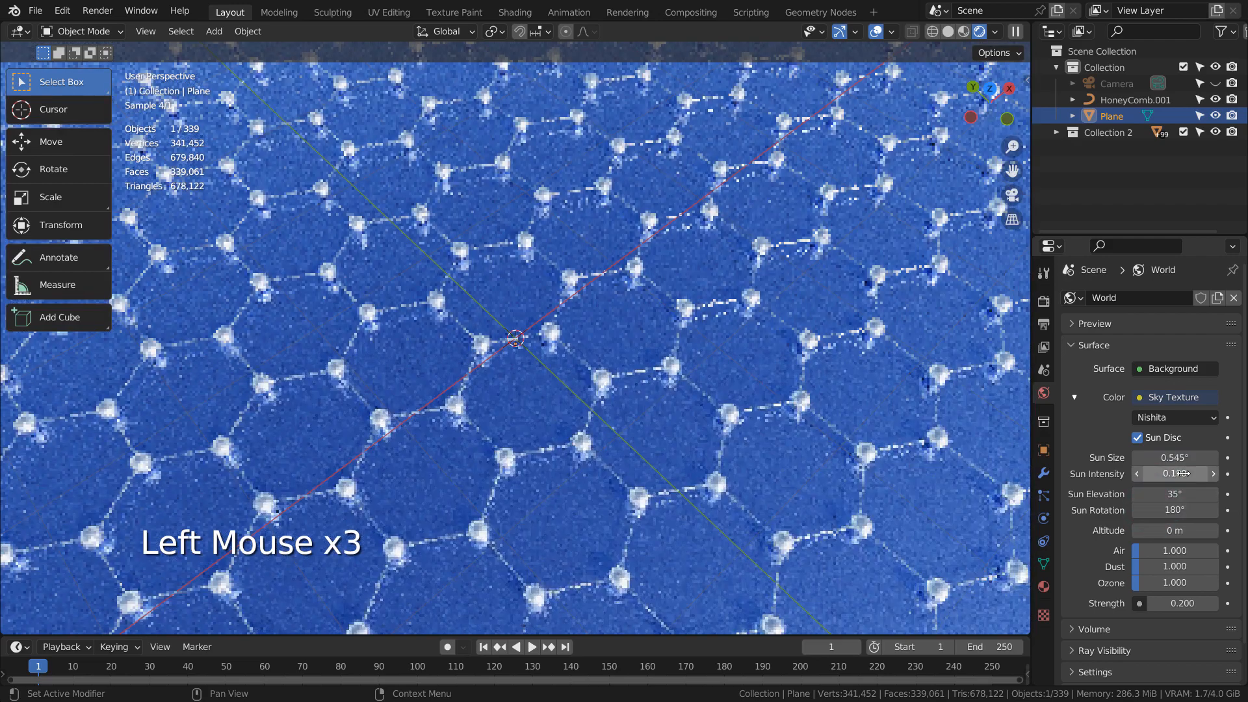
pyautogui.scroll(-3)
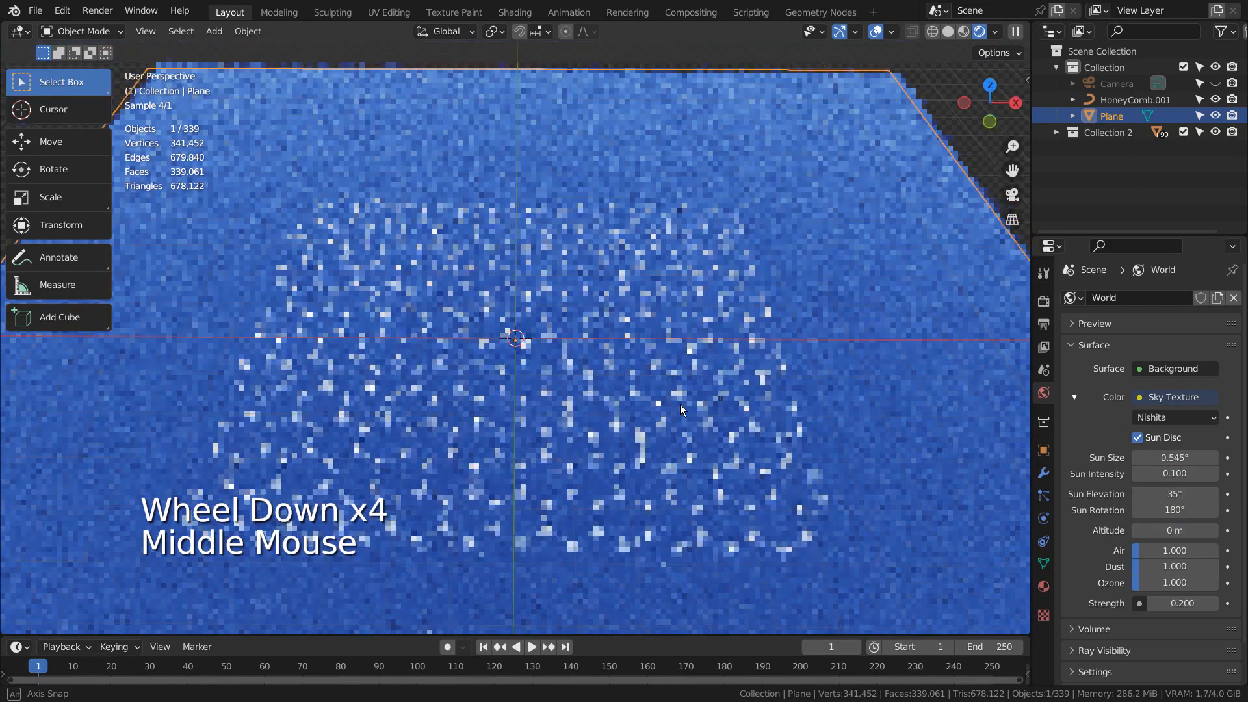
# - View through the scene camera, set sun rotation to 90°, and show render sampling settings
pyautogui.scroll(3)
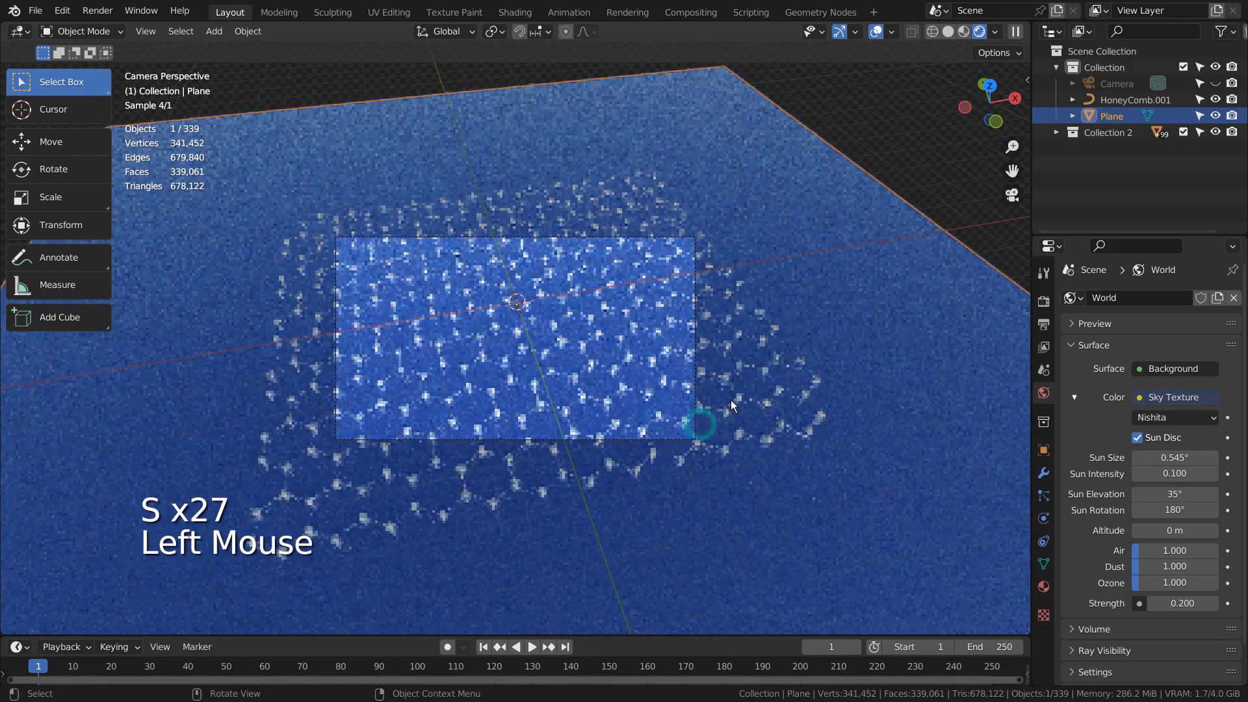
pyautogui.scroll(3)
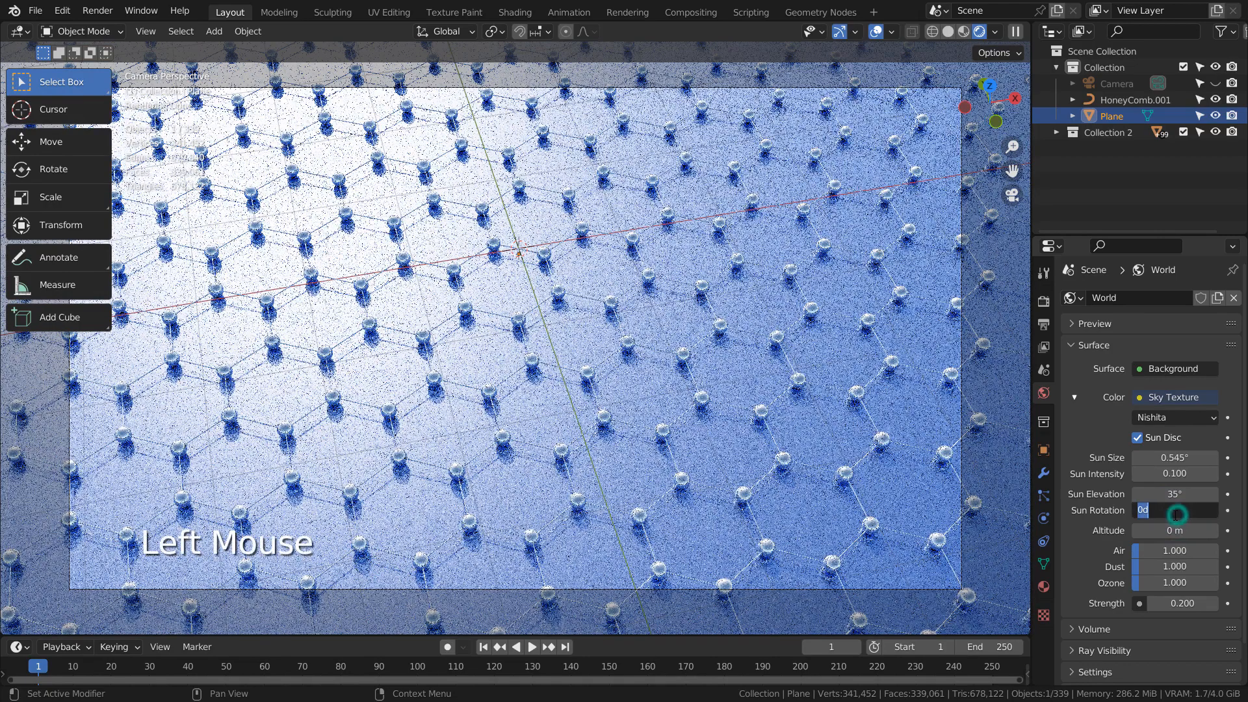
pyautogui.moveTo(1146, 510); pyautogui.dragTo(1177, 510)
pyautogui.write('90')
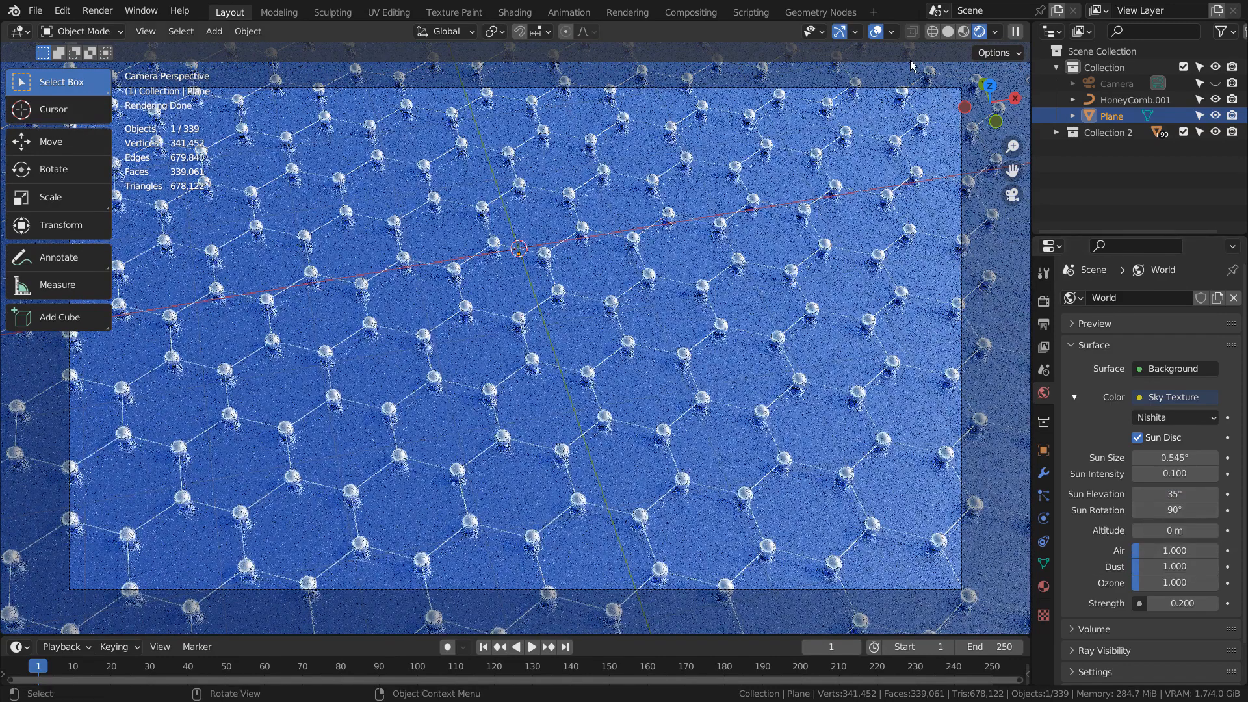
pyautogui.click(1042, 297)
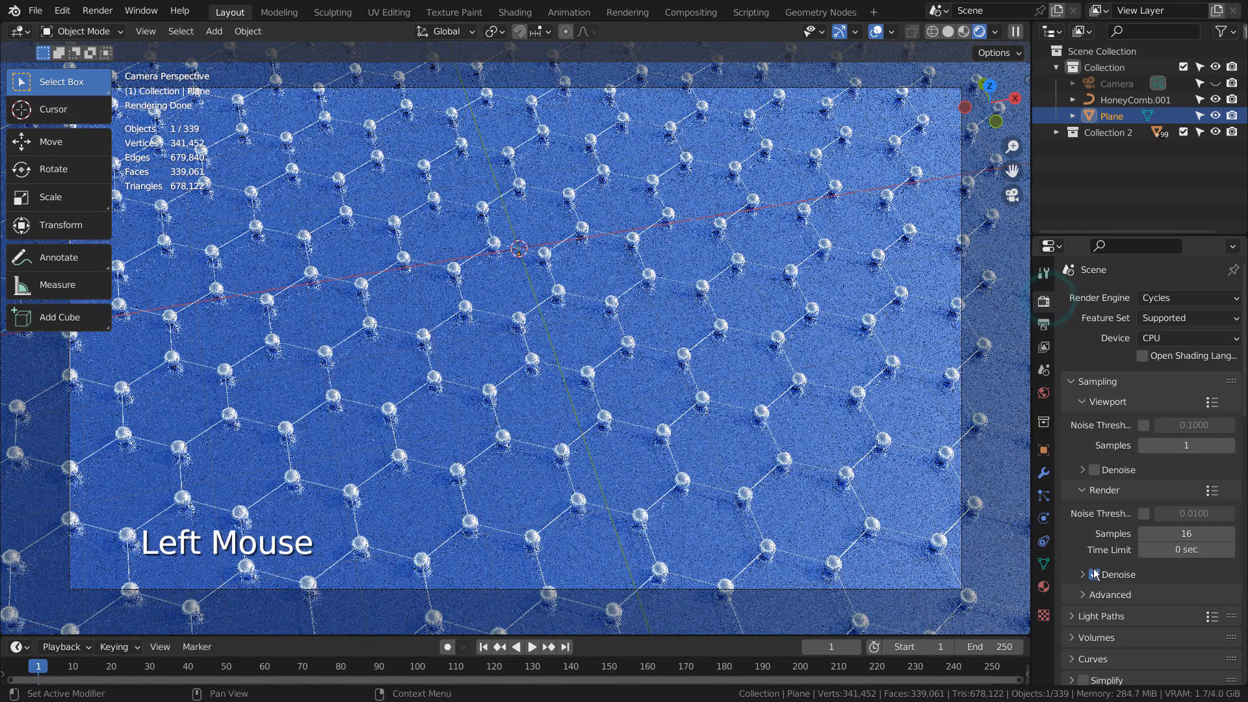
# - Review the glare and curves nodes in Compositing, then return to Layout in Solid shading
pyautogui.click(690, 11)
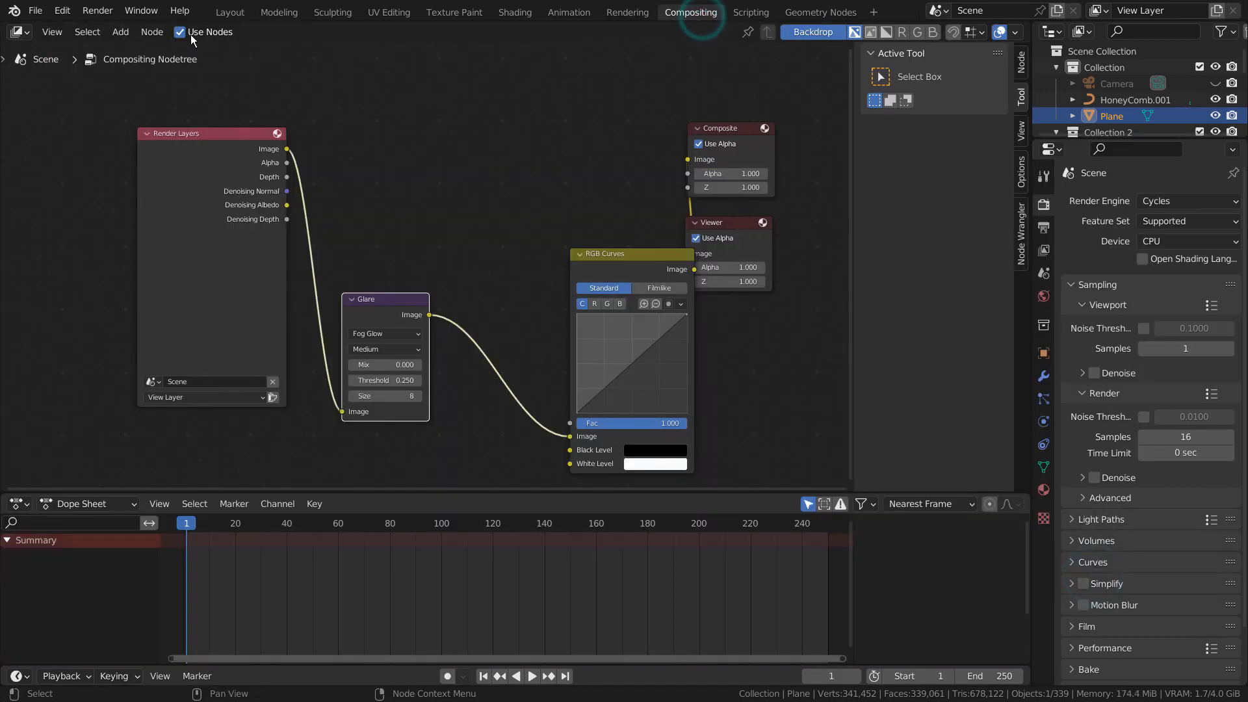
pyautogui.click(228, 11)
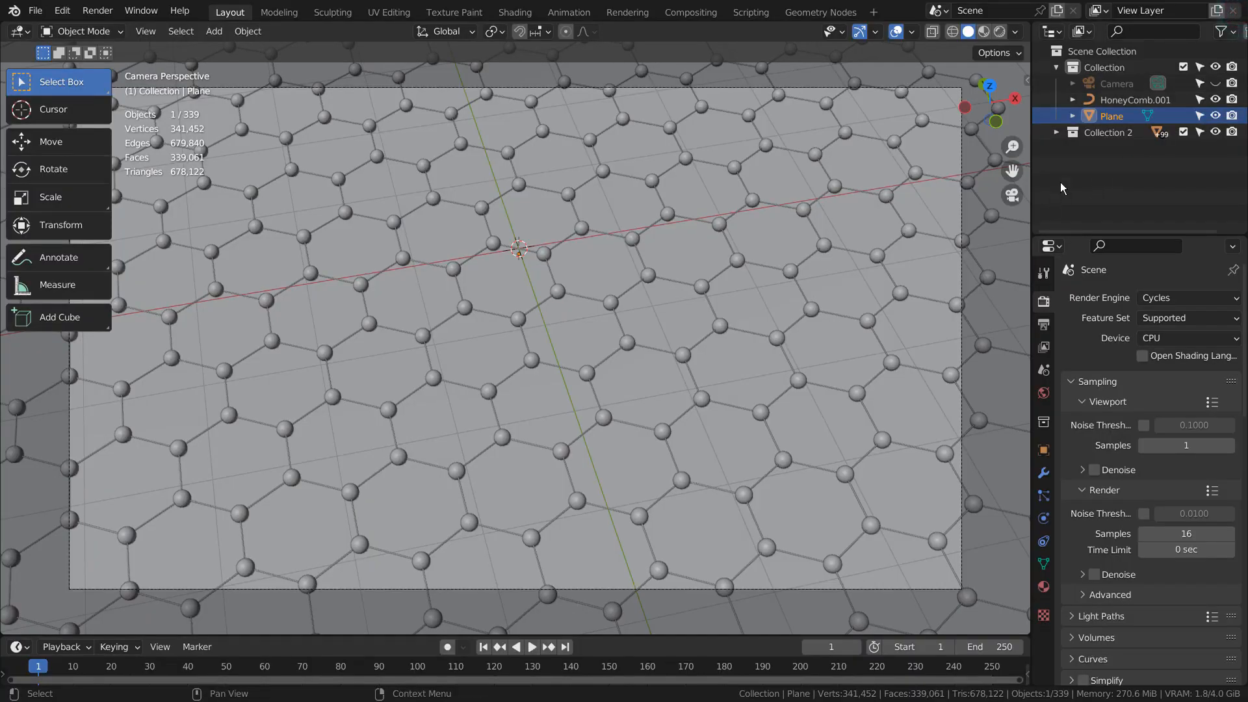
# - Expand Collection 2, select all 336 spheres, and toggle their camera render visibility
pyautogui.click(1057, 132)
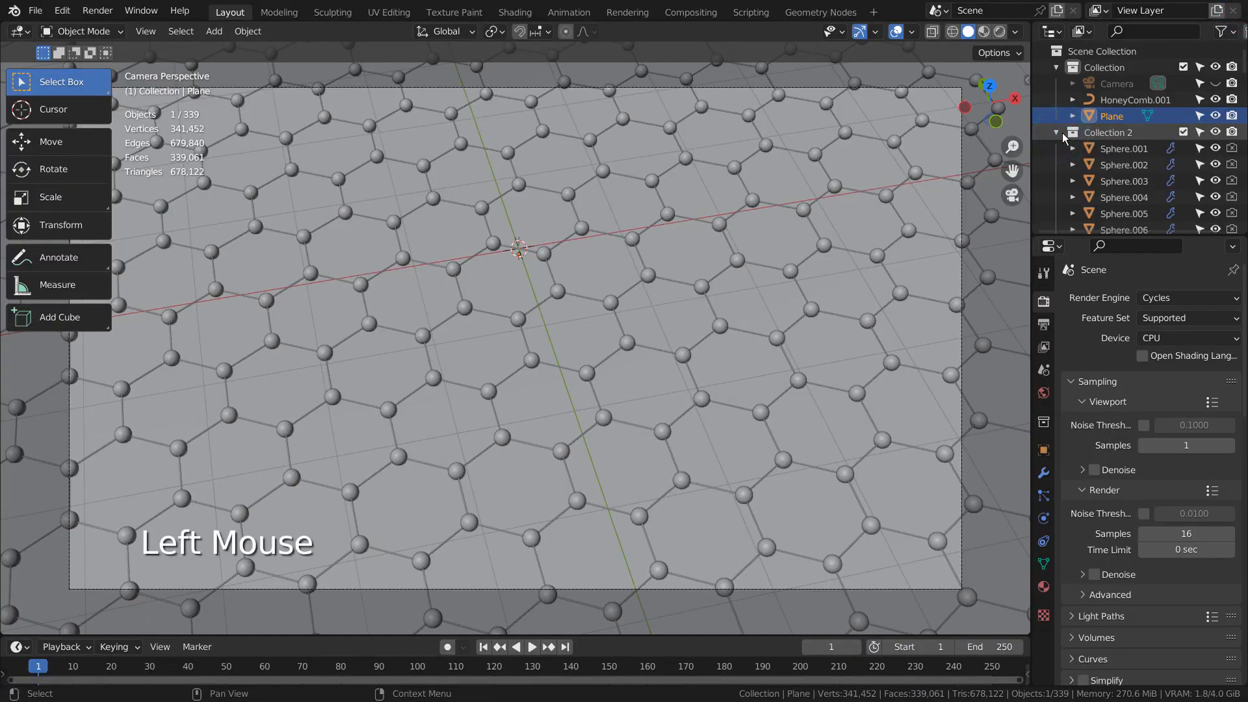
pyautogui.click(1215, 131)
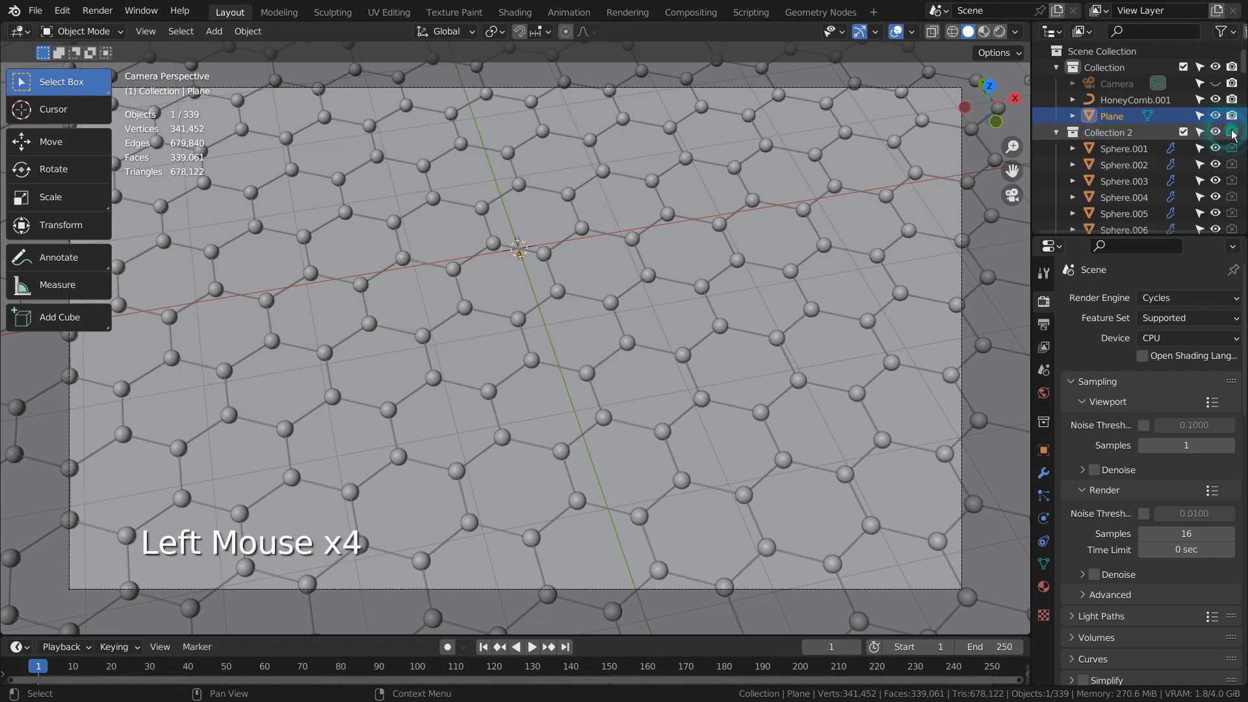
pyautogui.click(1231, 131)
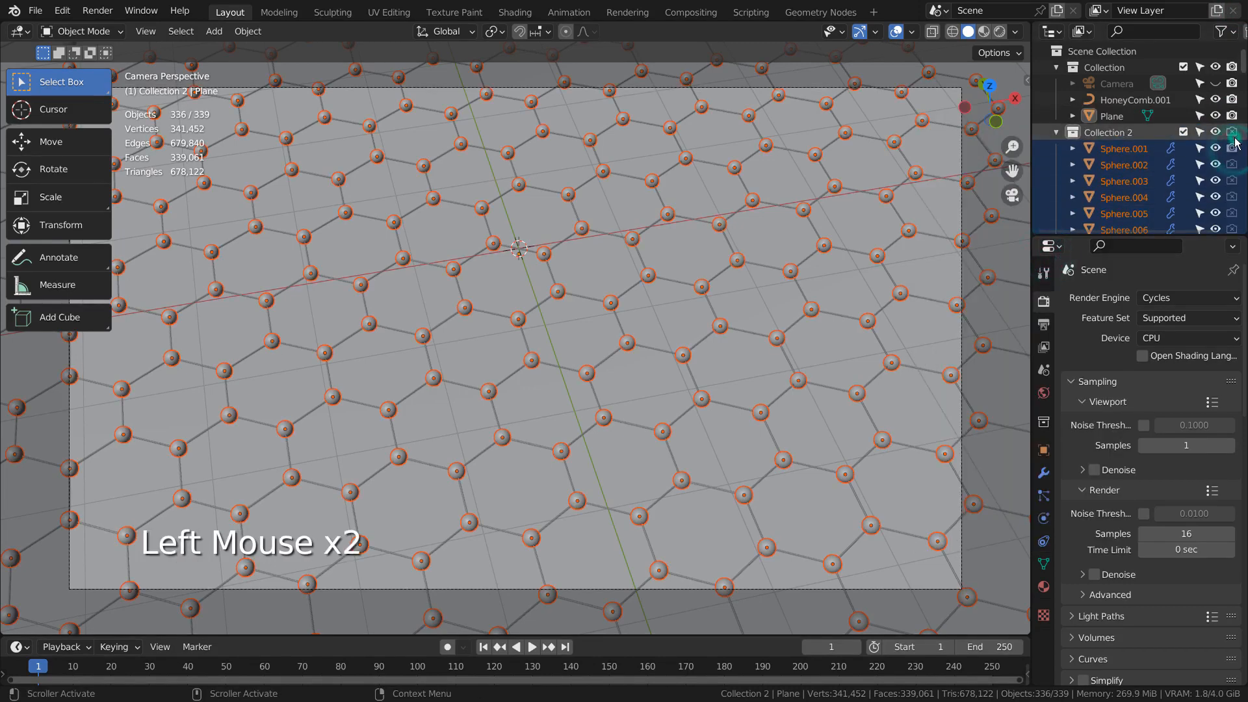
pyautogui.click(1232, 132)
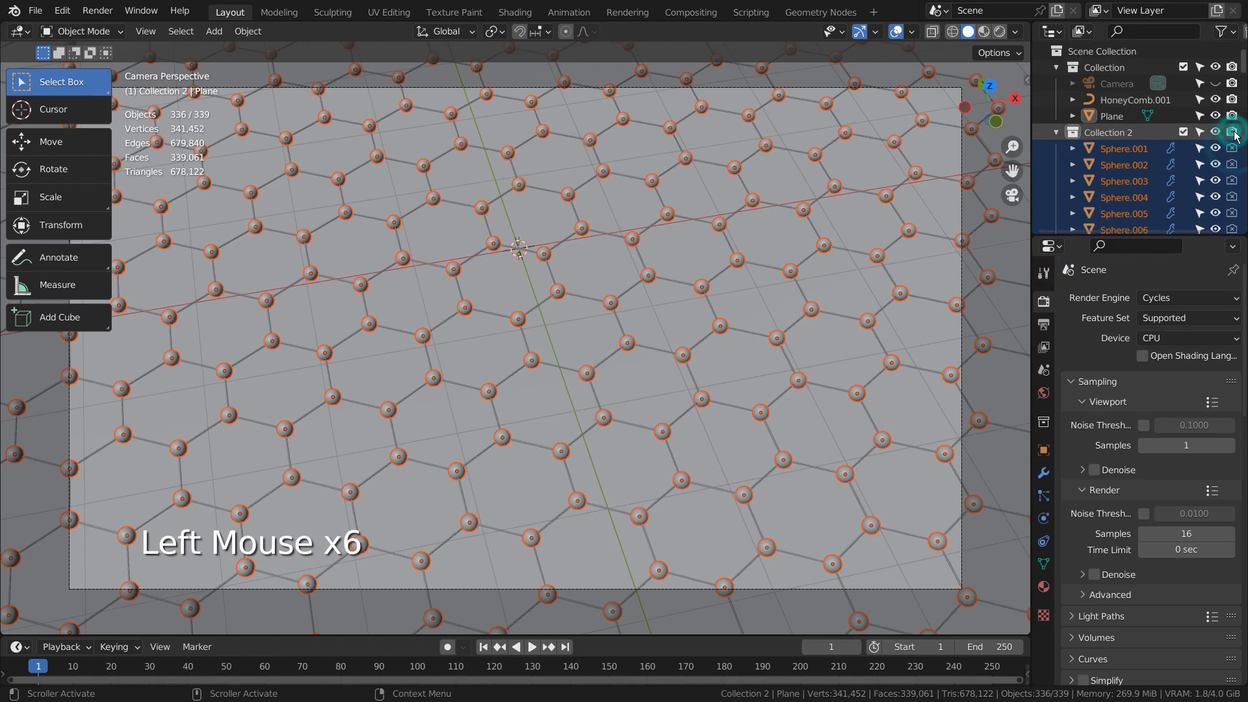
pyautogui.click(1232, 132)
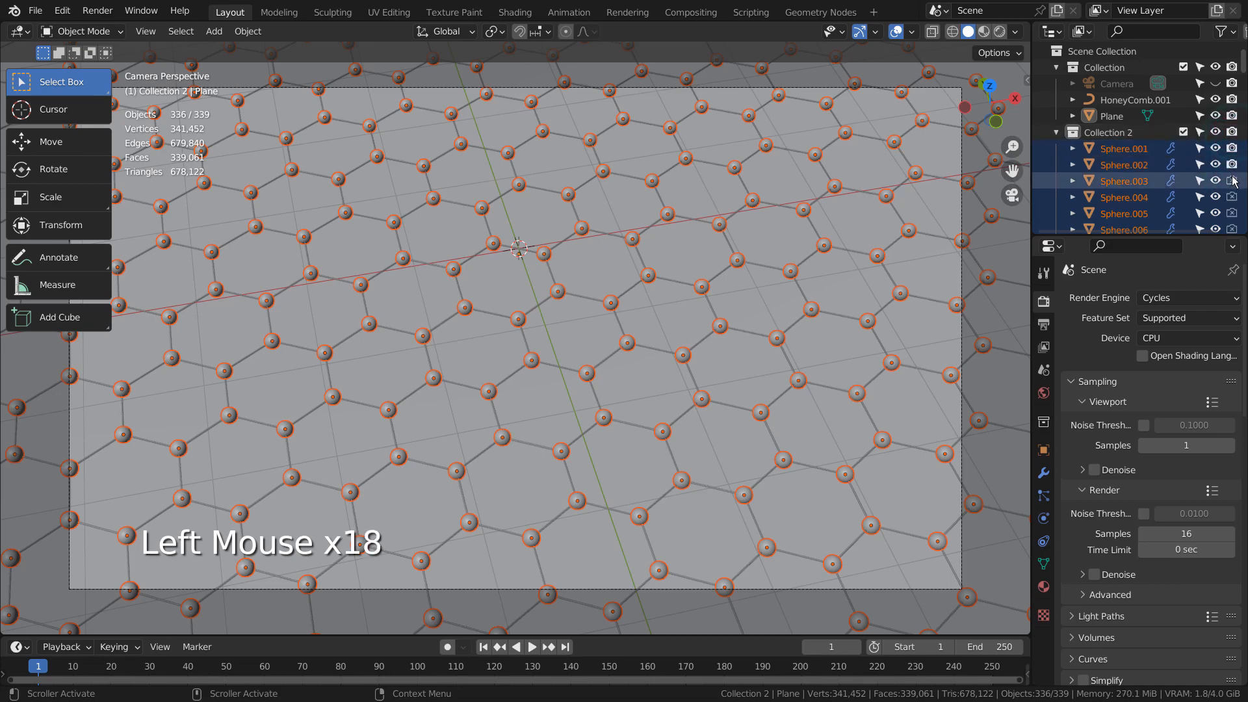
pyautogui.click(1232, 181)
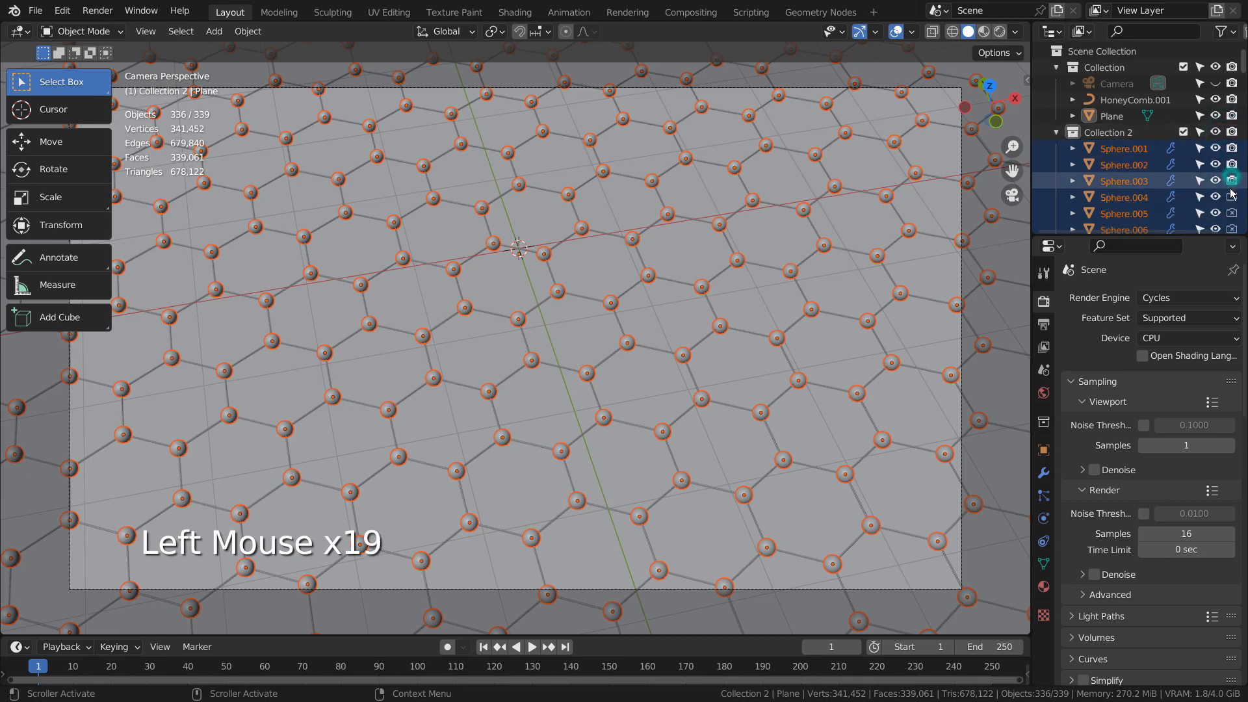
pyautogui.scroll(-3)
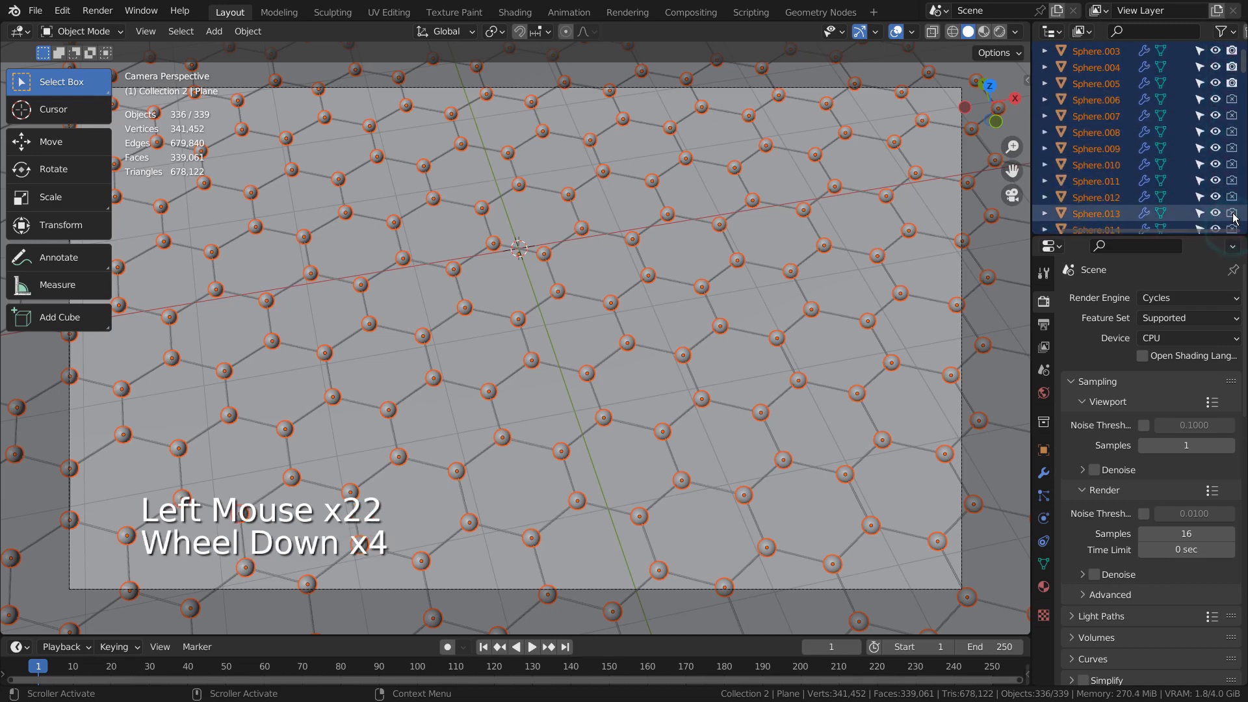